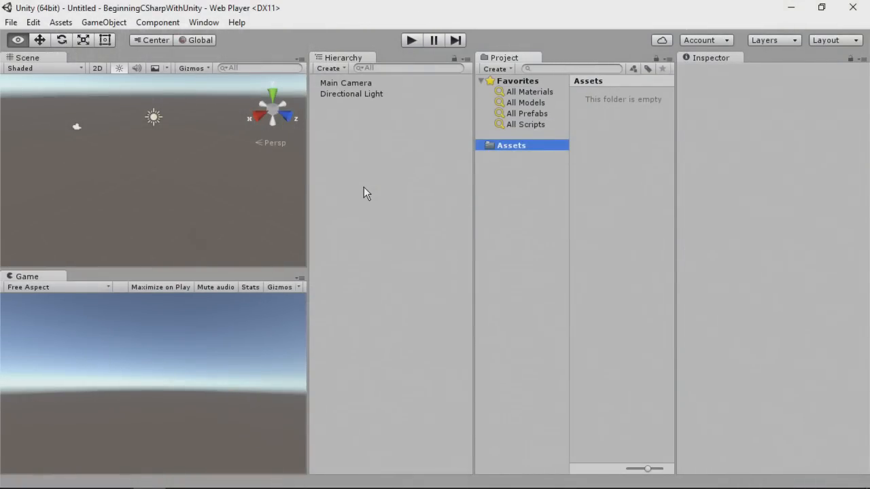
{"action": "mouse_move", "coordinate": [569, 179]}
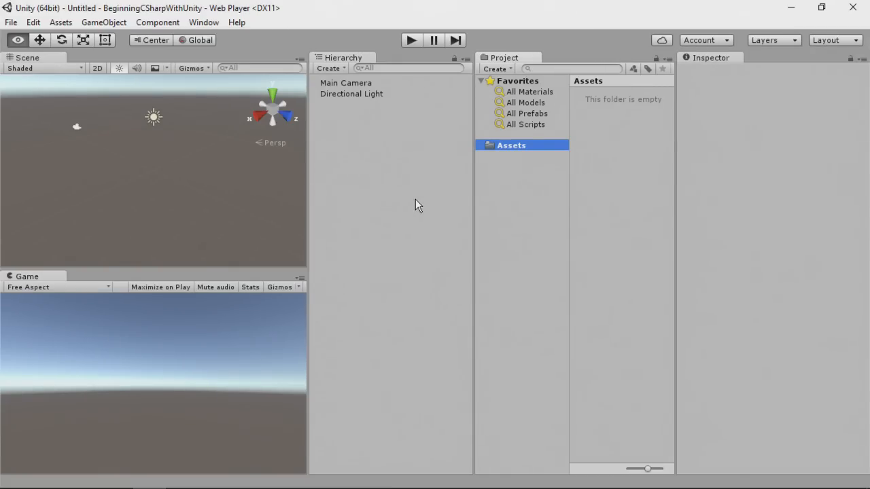
{"action": "mouse_move", "coordinate": [447, 254]}
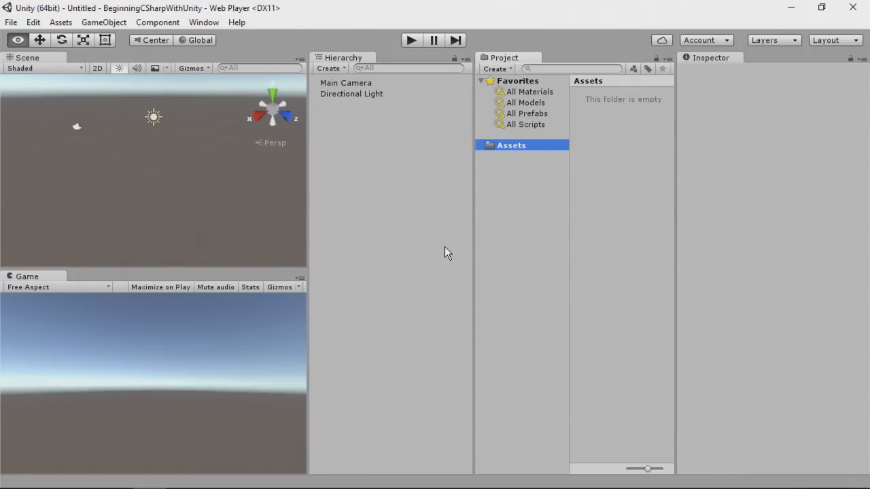
{"action": "mouse_move", "coordinate": [778, 19]}
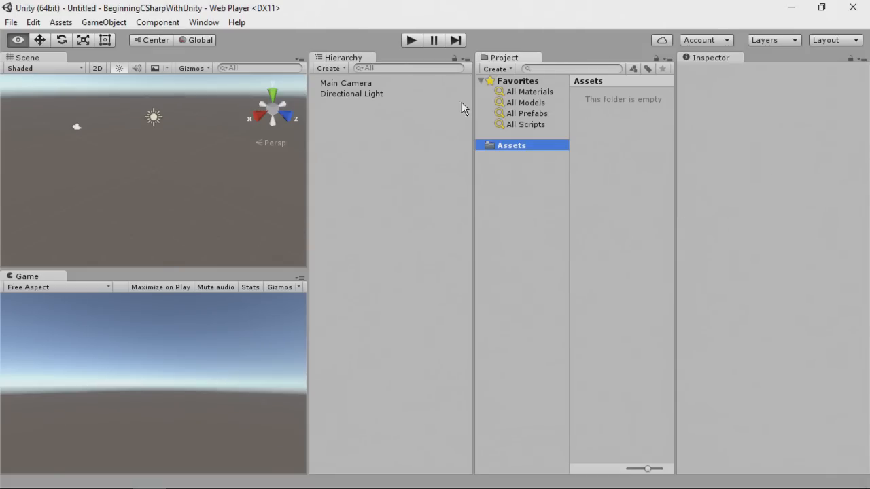
{"action": "mouse_move", "coordinate": [425, 153]}
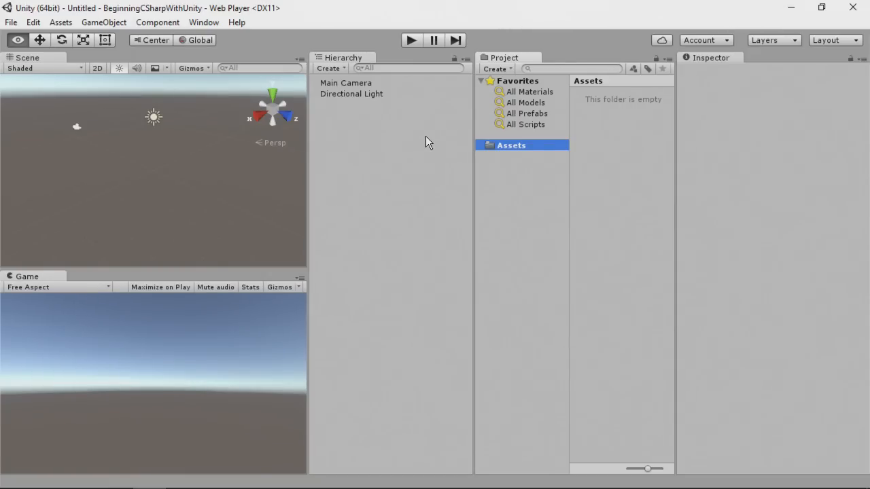
{"action": "mouse_move", "coordinate": [316, 141]}
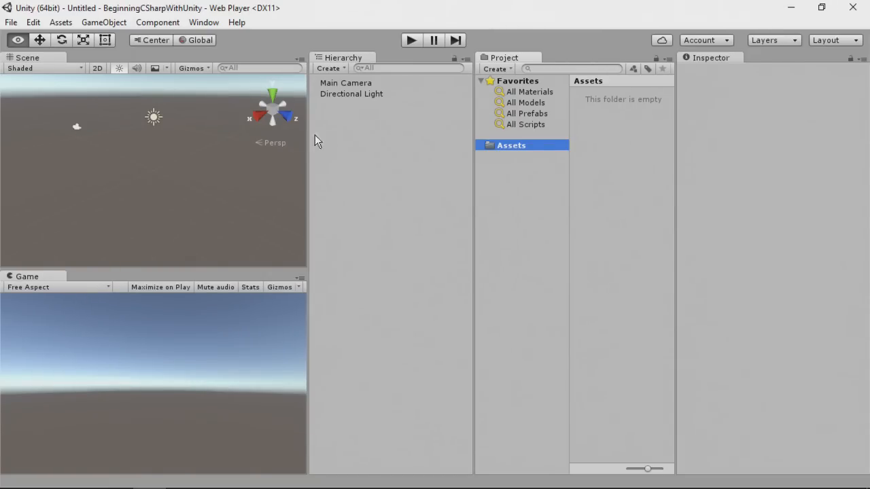
{"action": "mouse_move", "coordinate": [815, 54]}
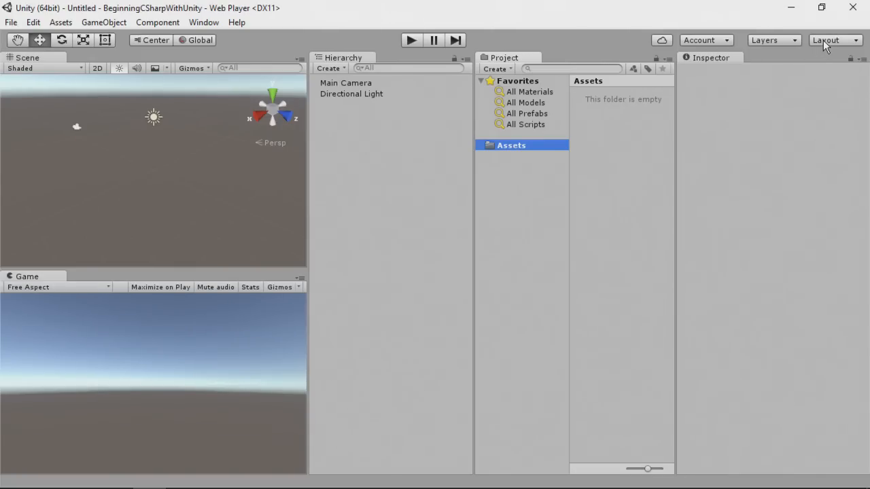
Switch the editor layout briefly to Default, then settle on the 2 by 3 preset.
{"action": "left_click", "coordinate": [831, 39]}
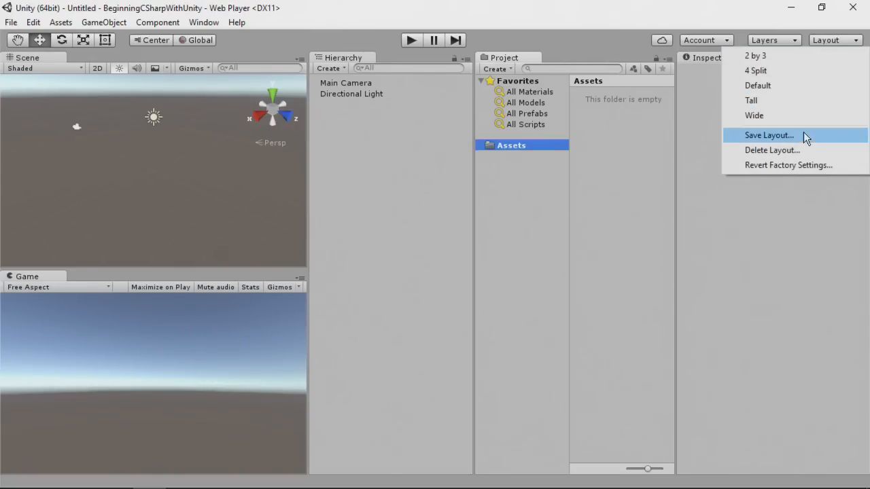
{"action": "mouse_move", "coordinate": [799, 101]}
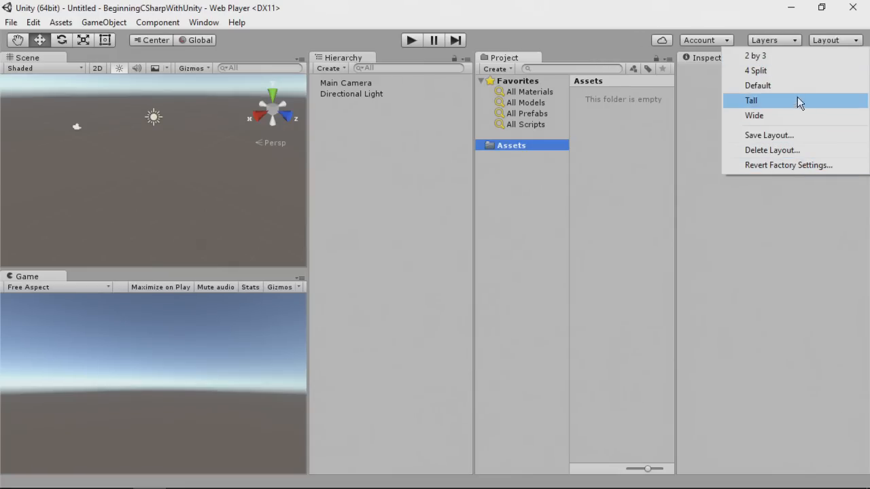
{"action": "left_click", "coordinate": [757, 85]}
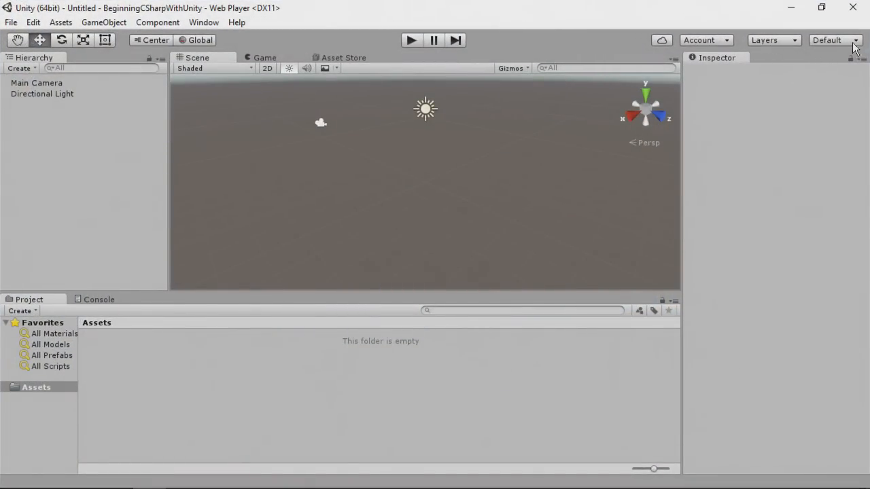
{"action": "mouse_move", "coordinate": [820, 59]}
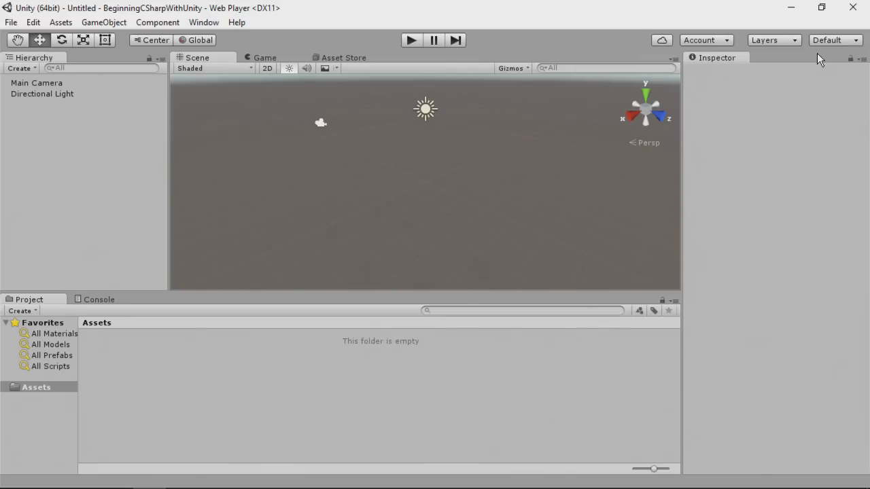
{"action": "left_click", "coordinate": [833, 39]}
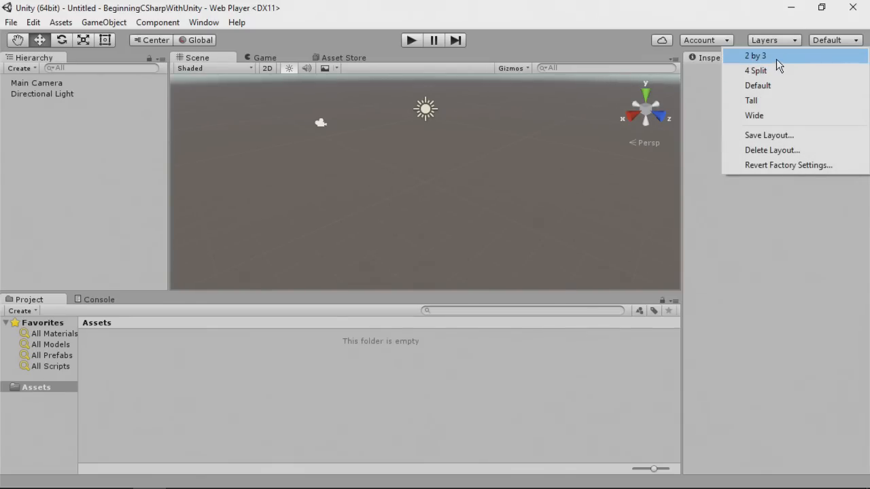
{"action": "mouse_move", "coordinate": [725, 61]}
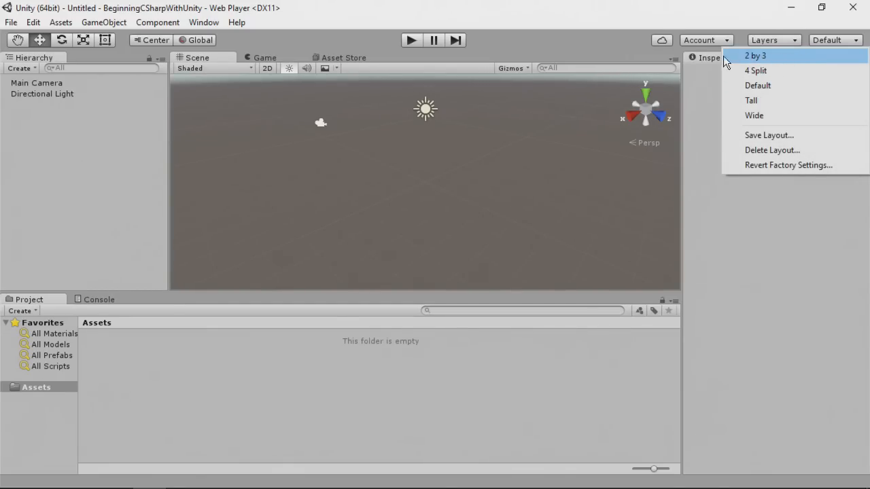
{"action": "left_click", "coordinate": [754, 56]}
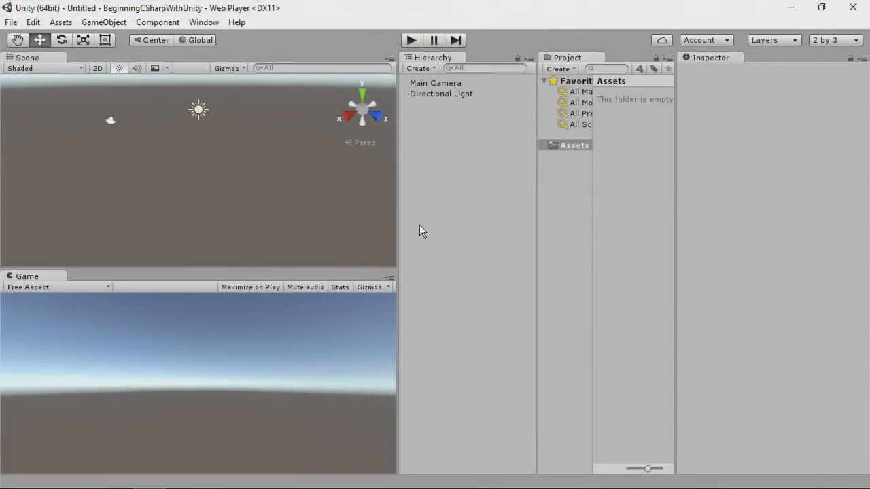
{"action": "mouse_move", "coordinate": [625, 198]}
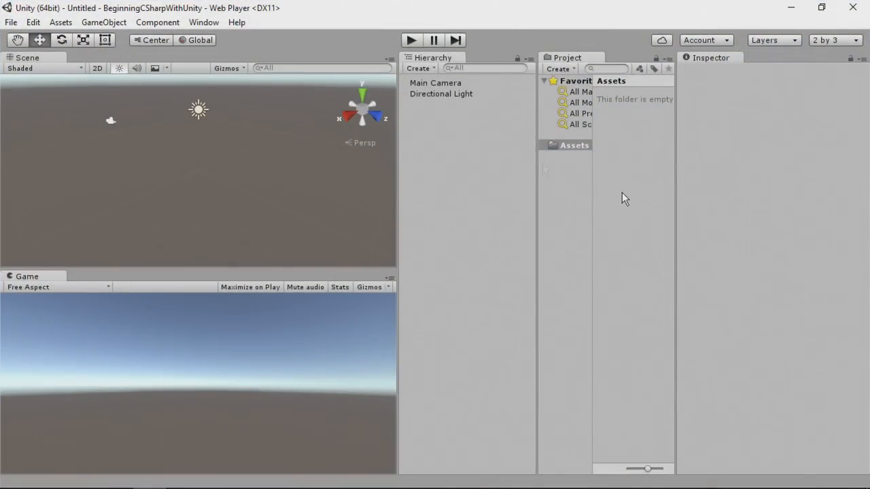
{"action": "mouse_move", "coordinate": [543, 170]}
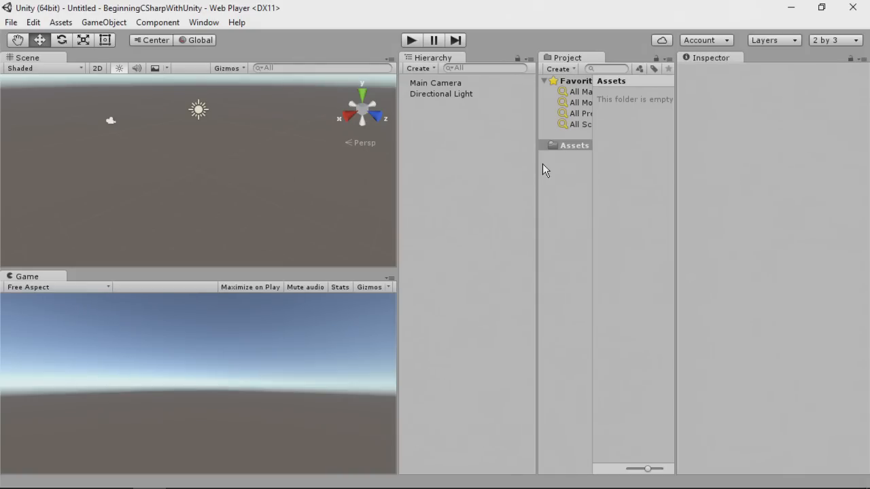
{"action": "mouse_move", "coordinate": [390, 91]}
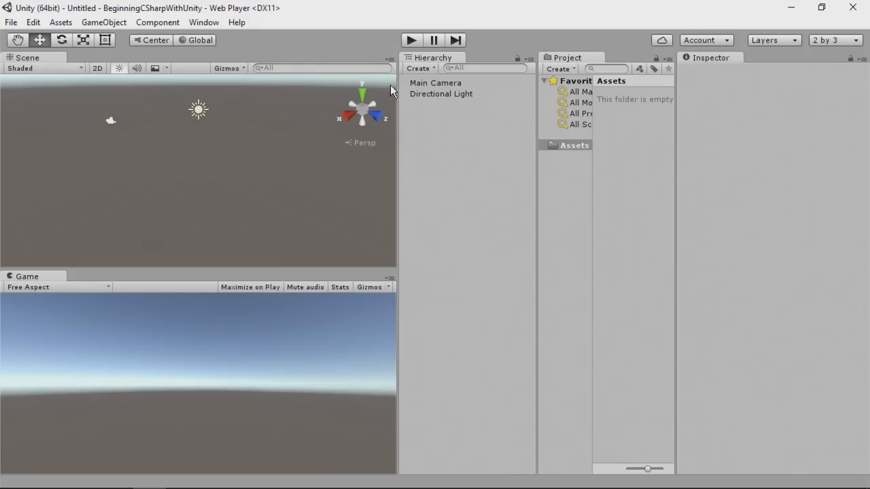
{"action": "mouse_move", "coordinate": [416, 73]}
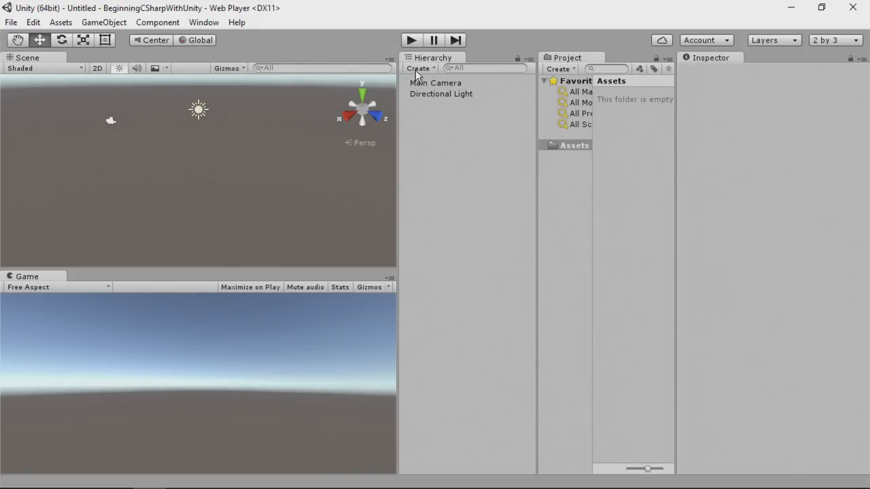
Add a 3D Cube object to the scene from the Hierarchy's Create menu.
{"action": "left_click", "coordinate": [419, 68]}
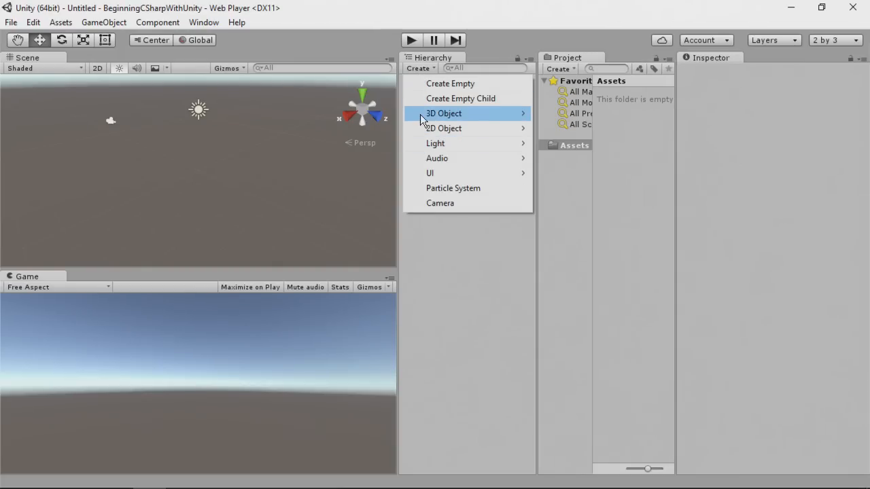
{"action": "left_click", "coordinate": [443, 114]}
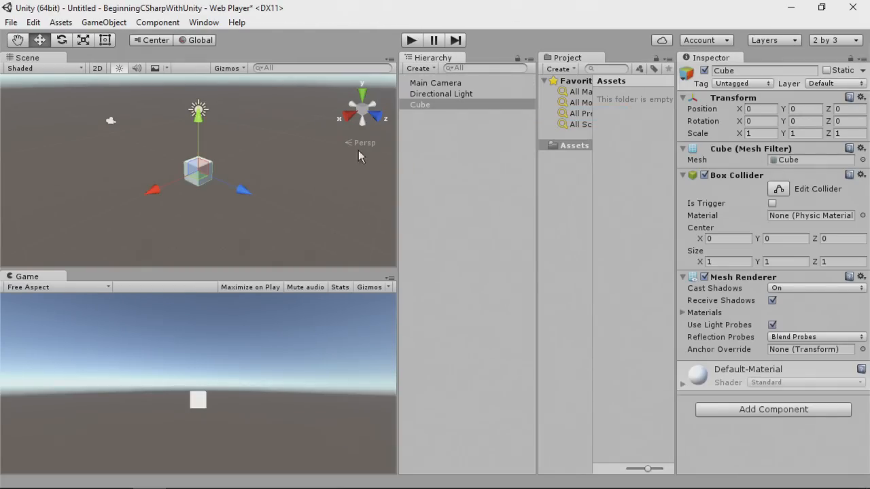
{"action": "mouse_move", "coordinate": [198, 109]}
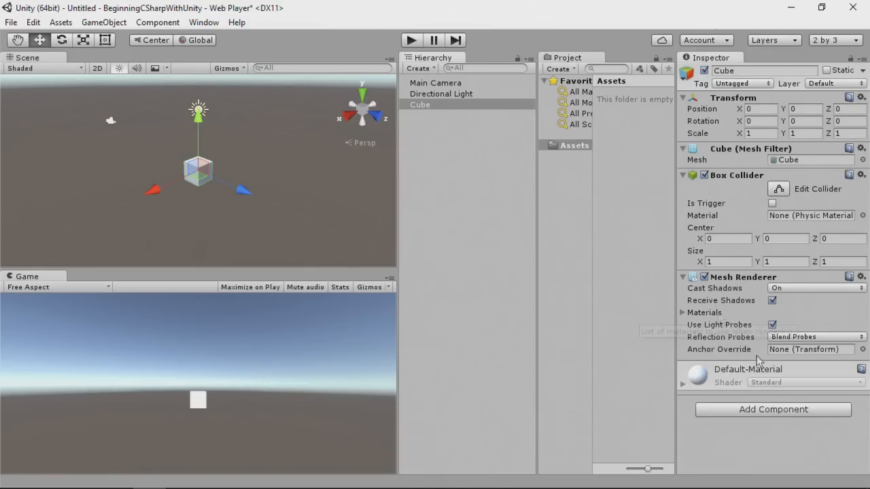
{"action": "mouse_move", "coordinate": [704, 312]}
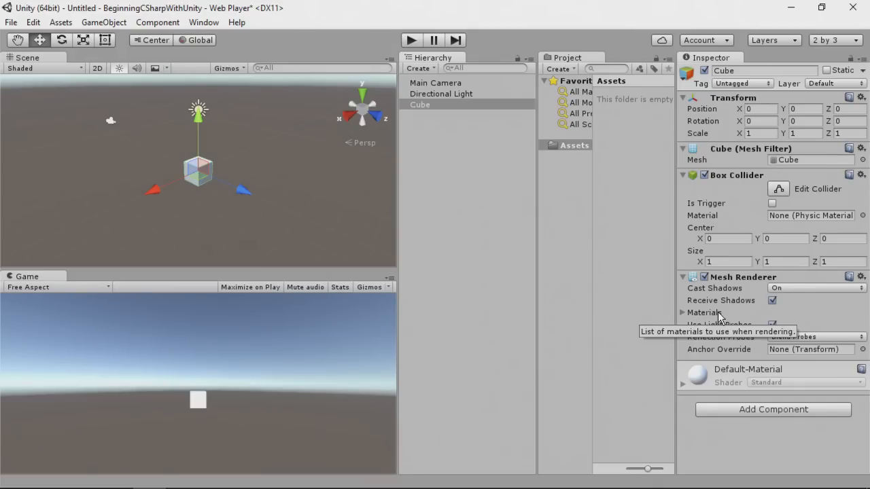
{"action": "mouse_move", "coordinate": [693, 336]}
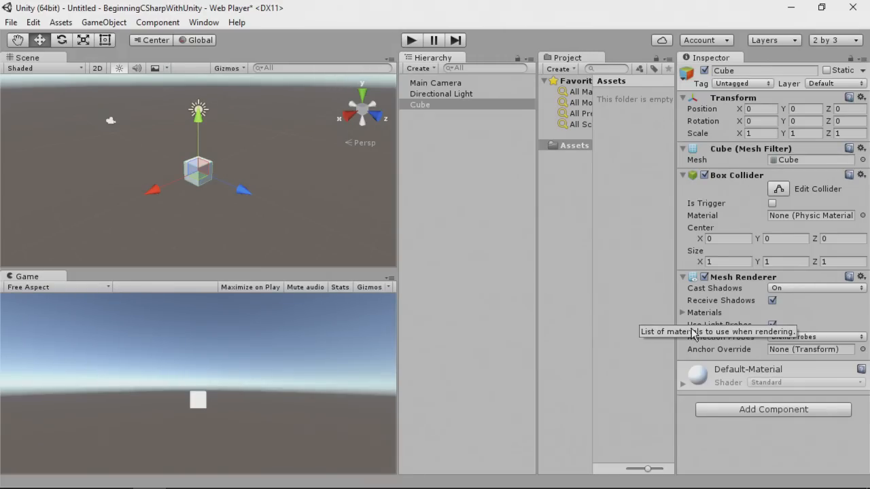
{"action": "mouse_move", "coordinate": [785, 333]}
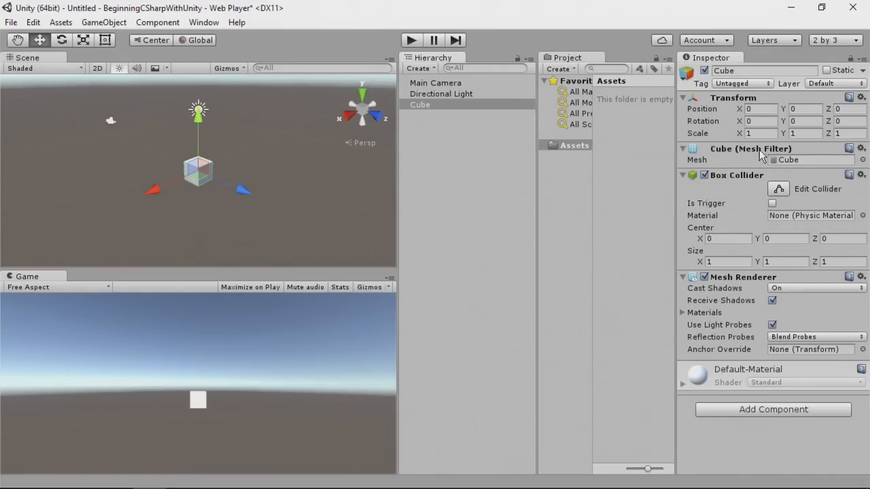
{"action": "mouse_move", "coordinate": [733, 320]}
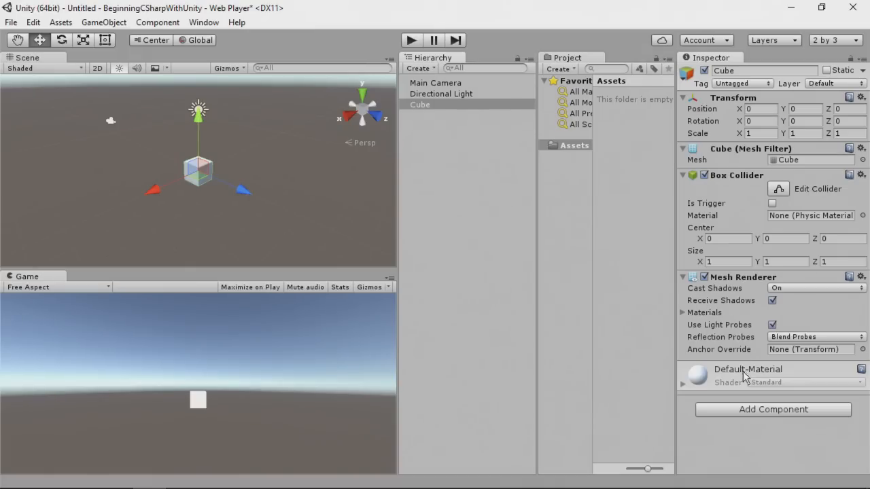
Start a new script component on the Cube named HelloWorld, keeping C Sharp as language.
{"action": "left_click", "coordinate": [773, 409]}
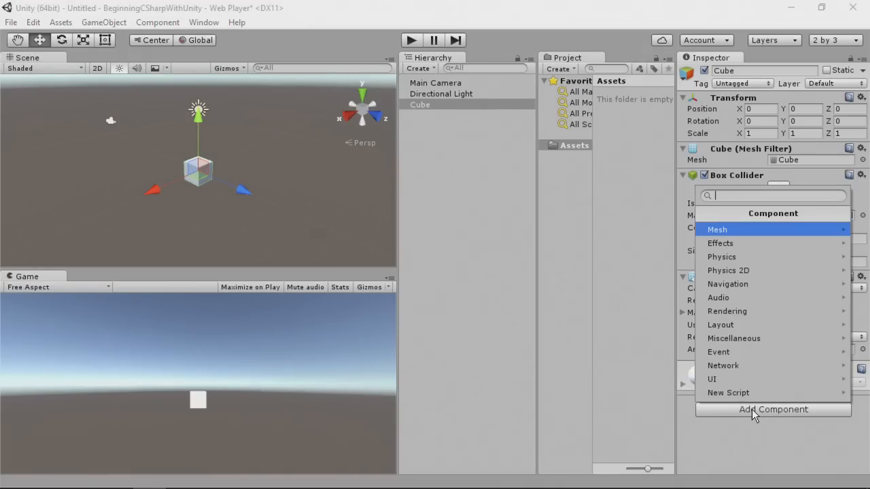
{"action": "mouse_move", "coordinate": [722, 366]}
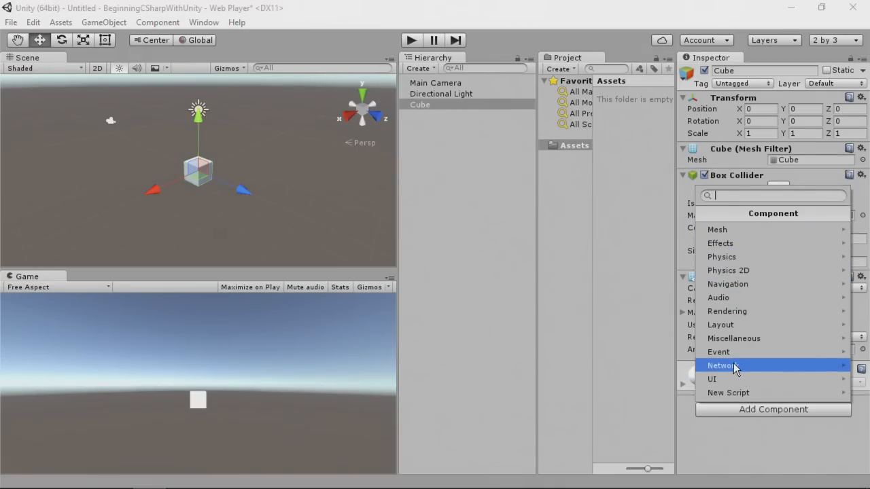
{"action": "left_click", "coordinate": [728, 393]}
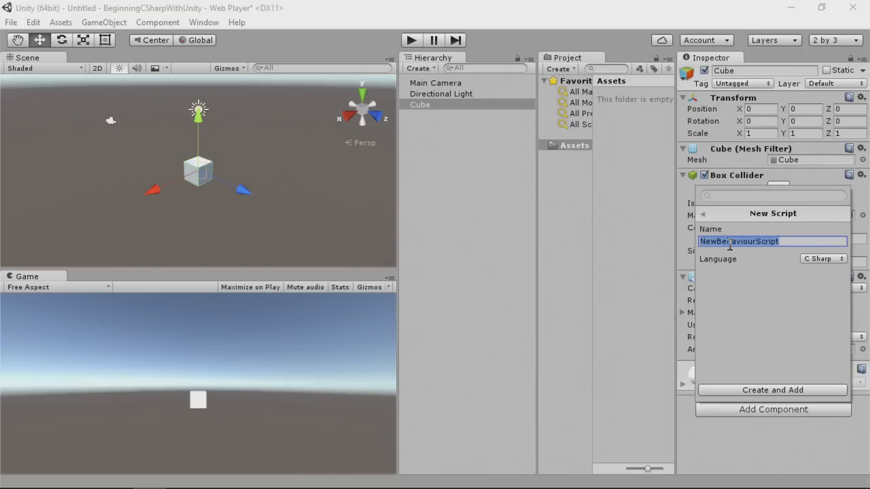
{"action": "type", "text": "HelloWor"}
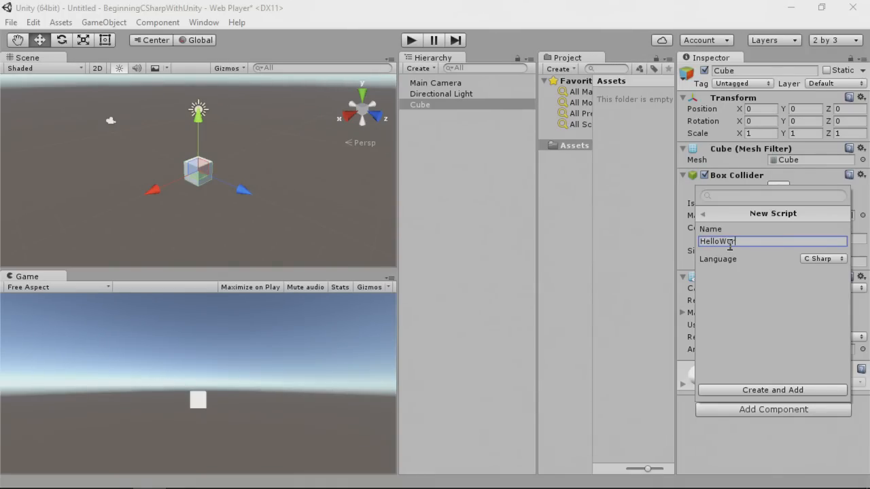
{"action": "type", "text": "ld"}
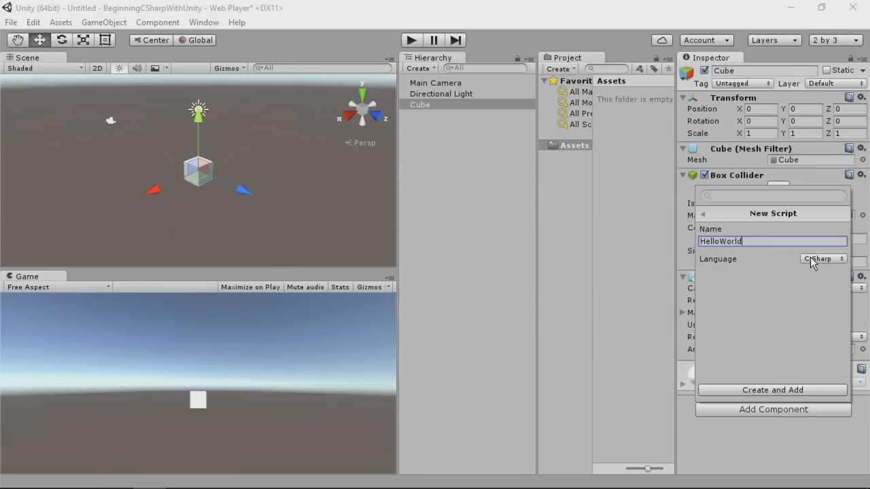
{"action": "left_click", "coordinate": [823, 258]}
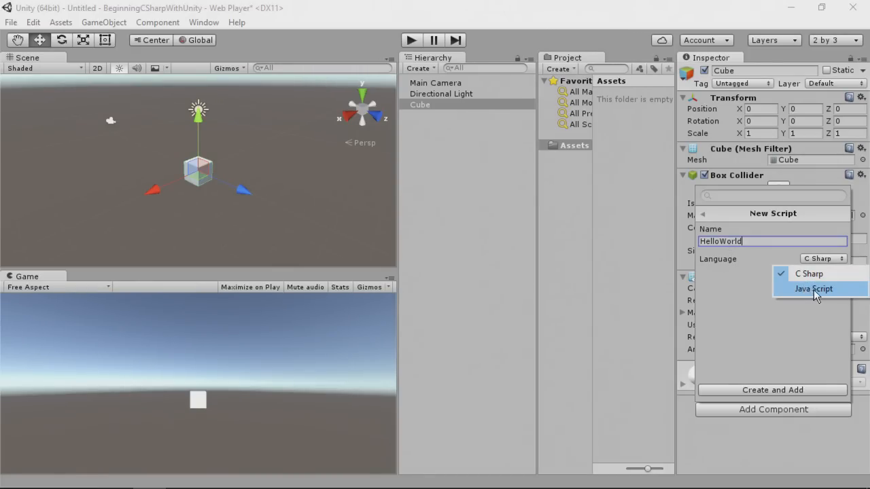
{"action": "mouse_move", "coordinate": [813, 293]}
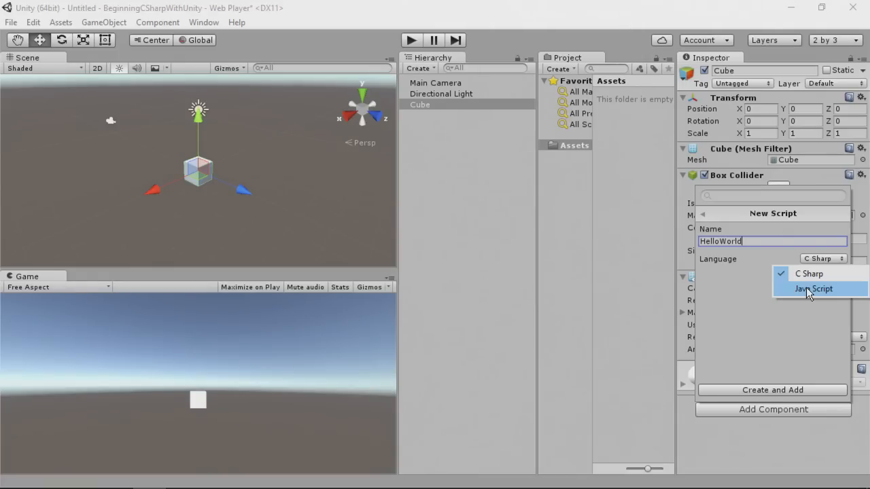
{"action": "mouse_move", "coordinate": [819, 284]}
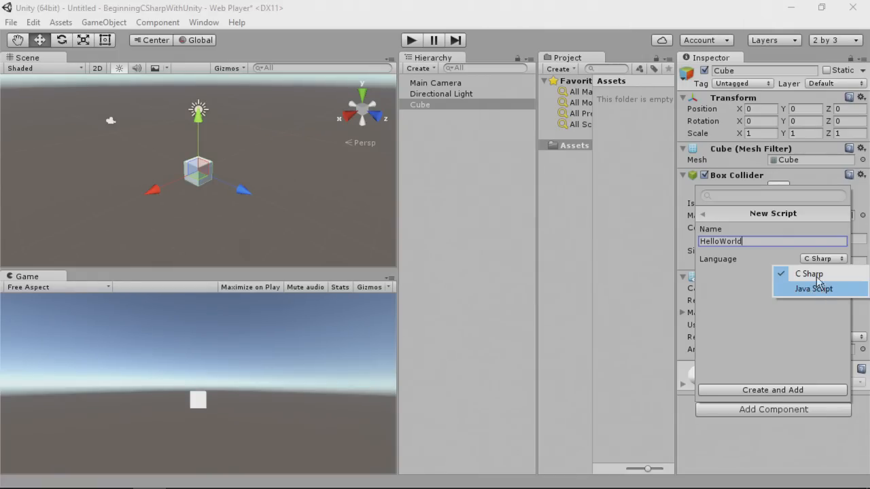
{"action": "mouse_move", "coordinate": [813, 288]}
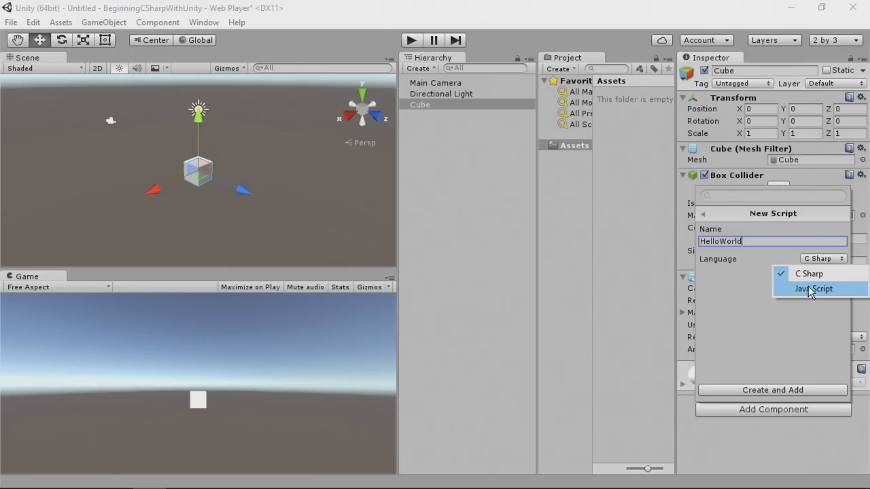
{"action": "mouse_move", "coordinate": [808, 274]}
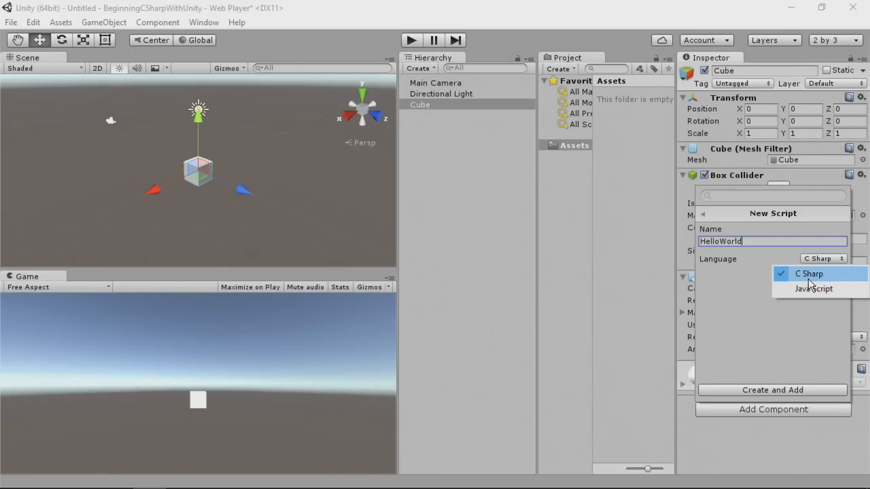
{"action": "left_click", "coordinate": [808, 274]}
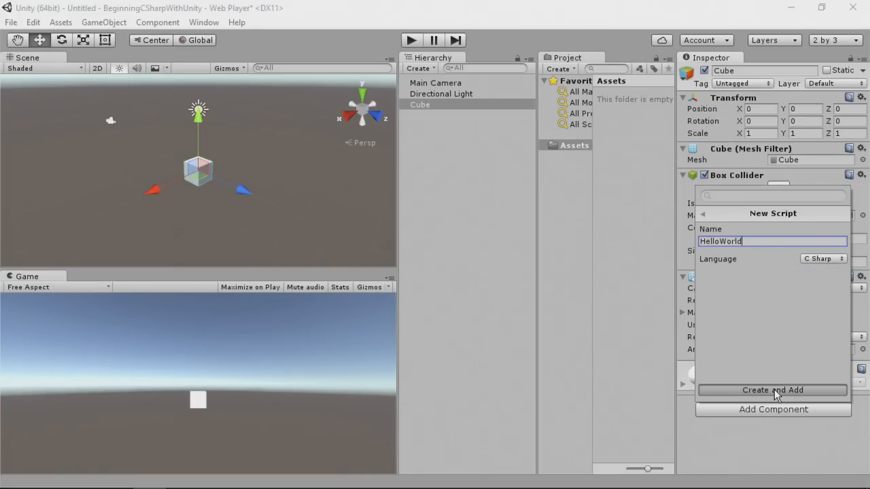
Create the HelloWorld C# script so it appears in Assets and on the Cube.
{"action": "left_click", "coordinate": [773, 389]}
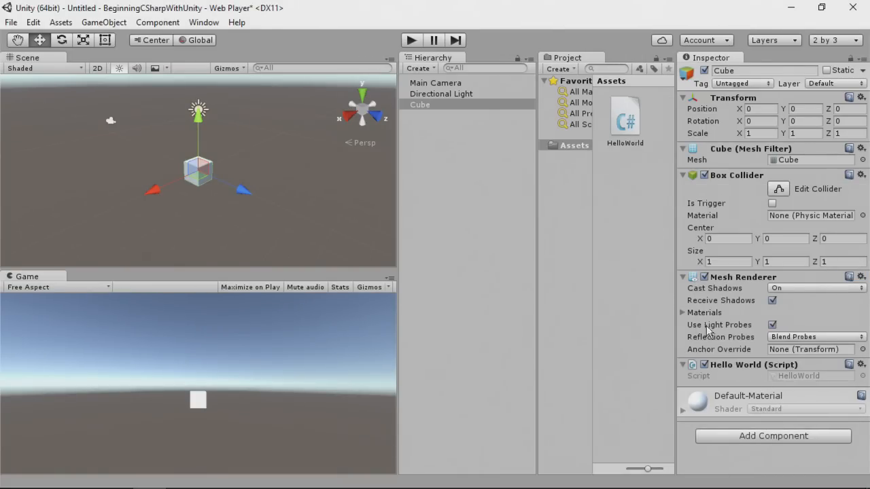
{"action": "mouse_move", "coordinate": [741, 374]}
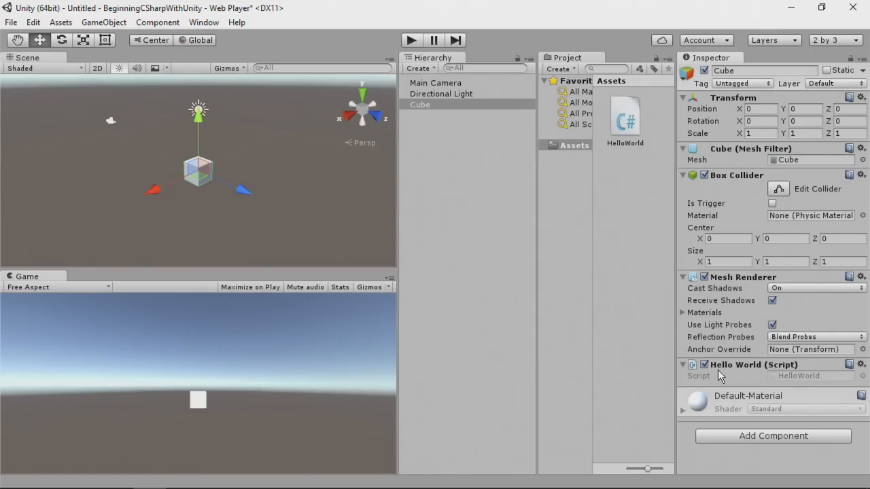
{"action": "mouse_move", "coordinate": [741, 369]}
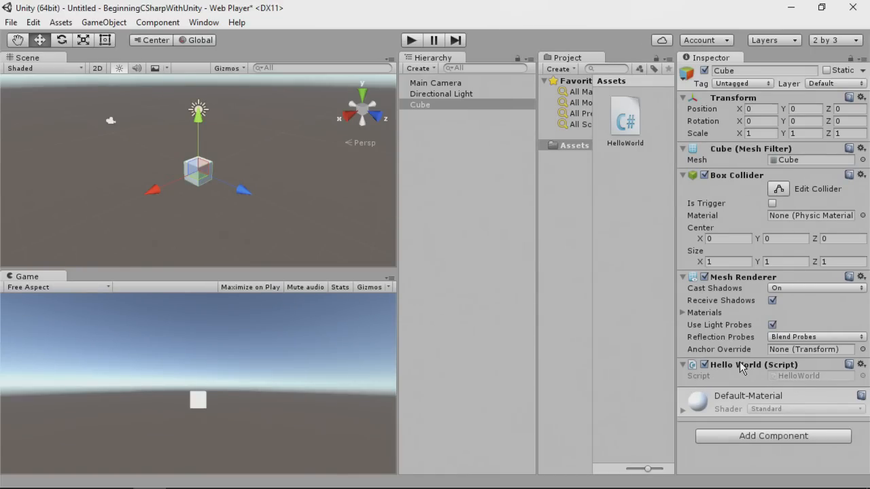
{"action": "mouse_move", "coordinate": [800, 382]}
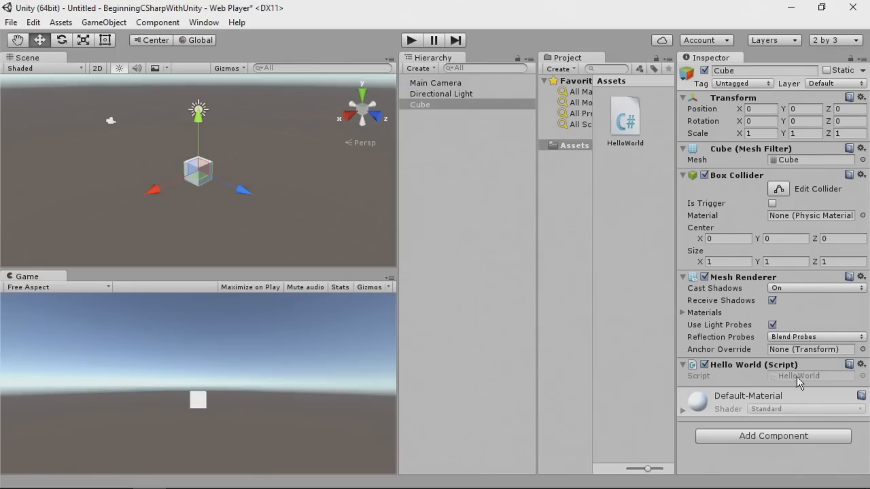
{"action": "mouse_move", "coordinate": [804, 382]}
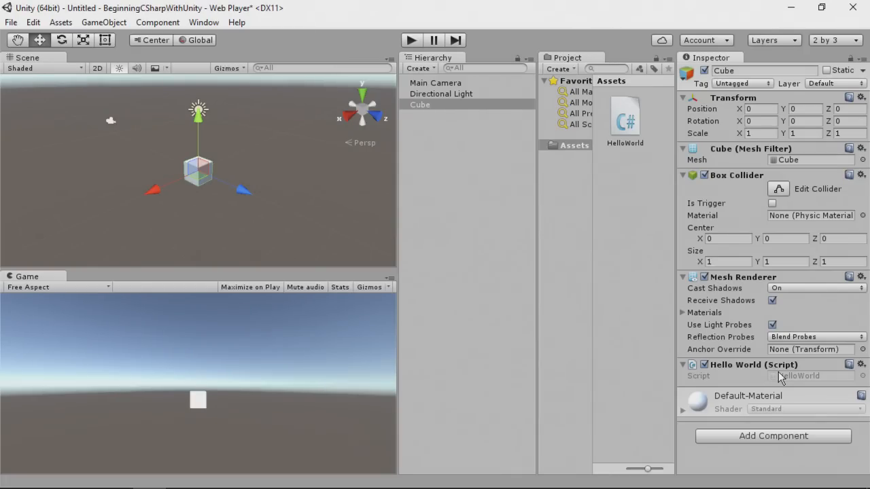
{"action": "mouse_move", "coordinate": [737, 375]}
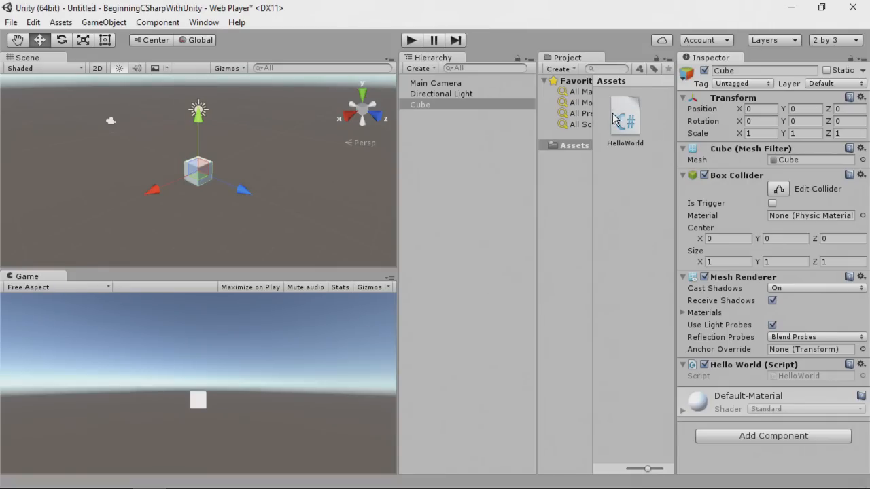
{"action": "mouse_move", "coordinate": [677, 83]}
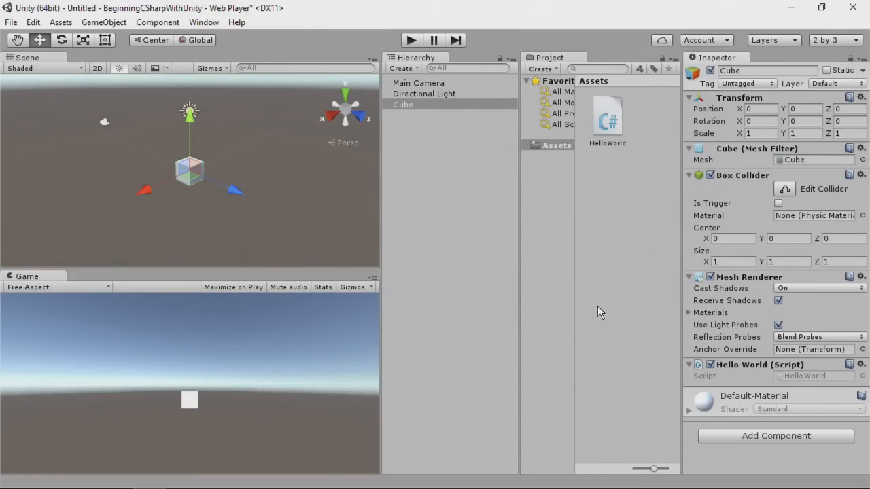
{"action": "mouse_move", "coordinate": [518, 176]}
{"action": "type", "text": "Scripts"}
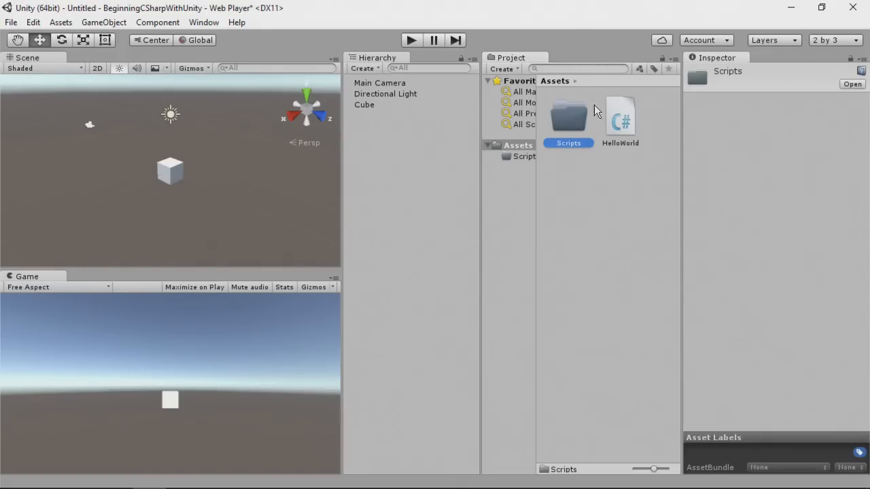
{"action": "mouse_move", "coordinate": [619, 124]}
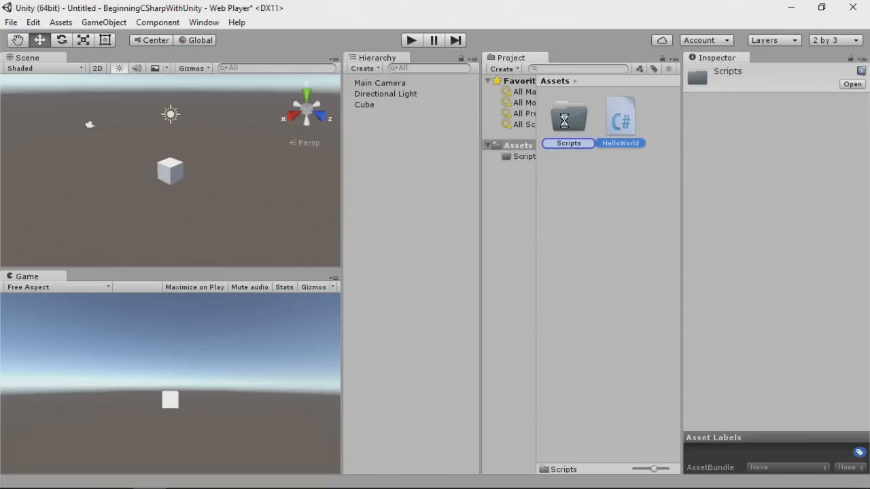
Drag the HelloWorld script from Assets into the Scripts folder.
{"action": "left_click", "coordinate": [625, 169]}
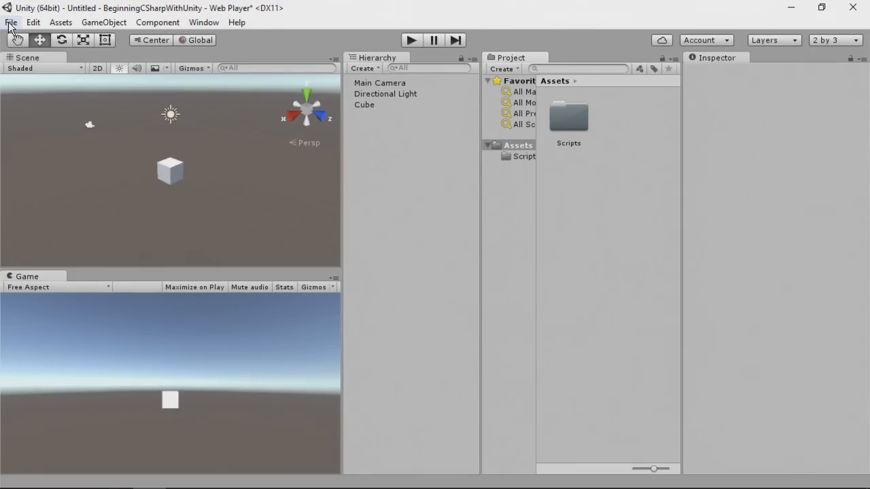
Save the current scene as Main.
{"action": "left_click", "coordinate": [11, 22]}
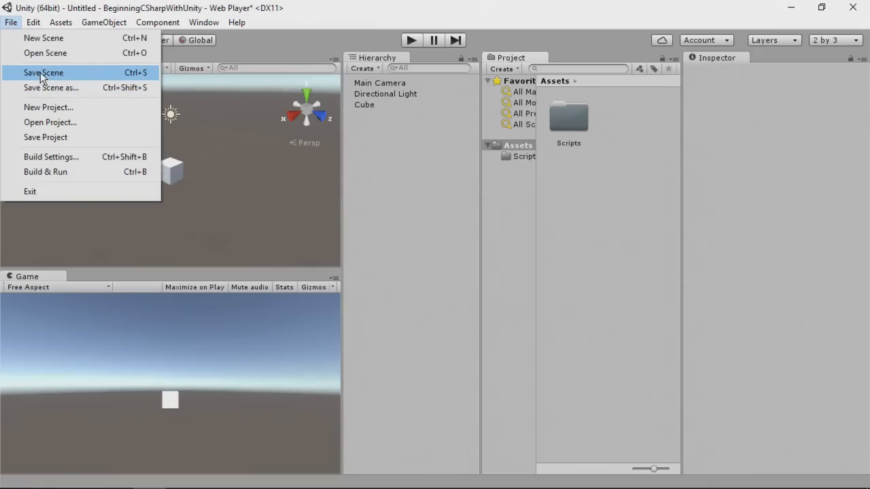
{"action": "left_click", "coordinate": [42, 73]}
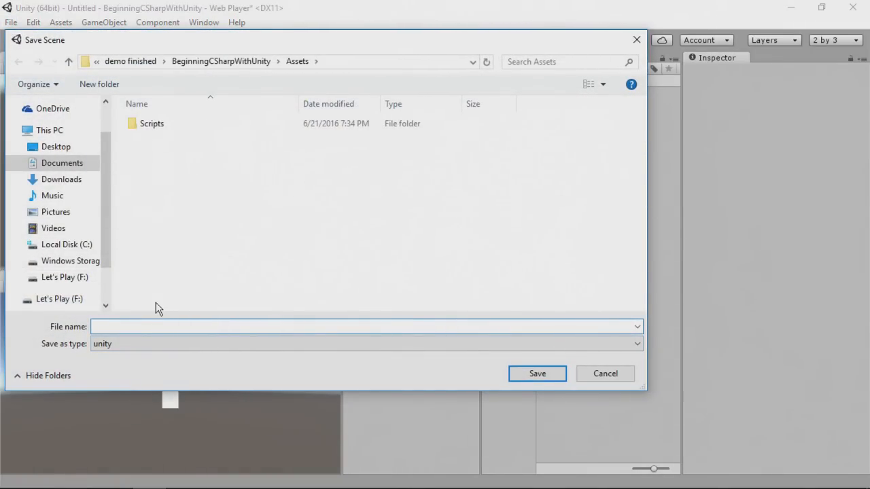
{"action": "left_click", "coordinate": [536, 373]}
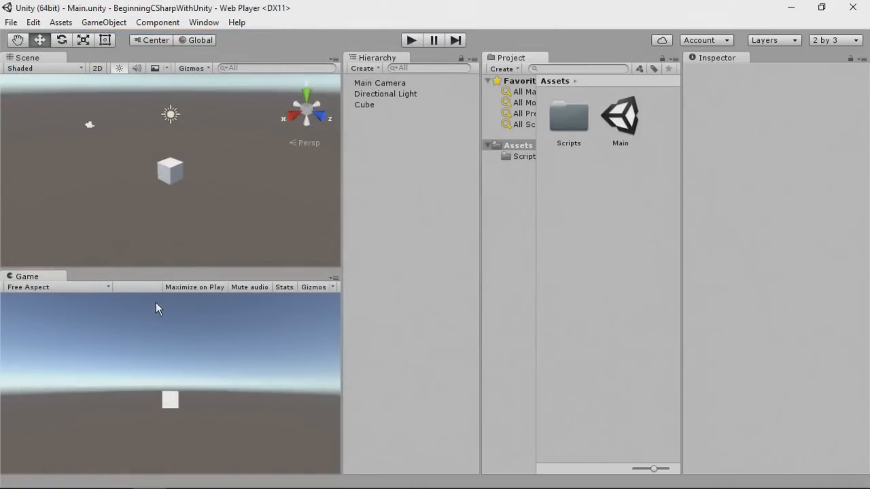
{"action": "mouse_move", "coordinate": [352, 270]}
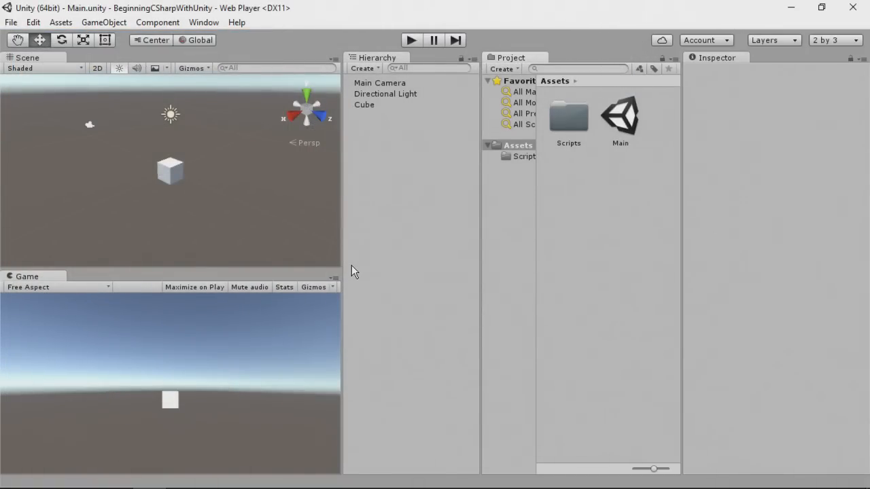
{"action": "mouse_move", "coordinate": [599, 214]}
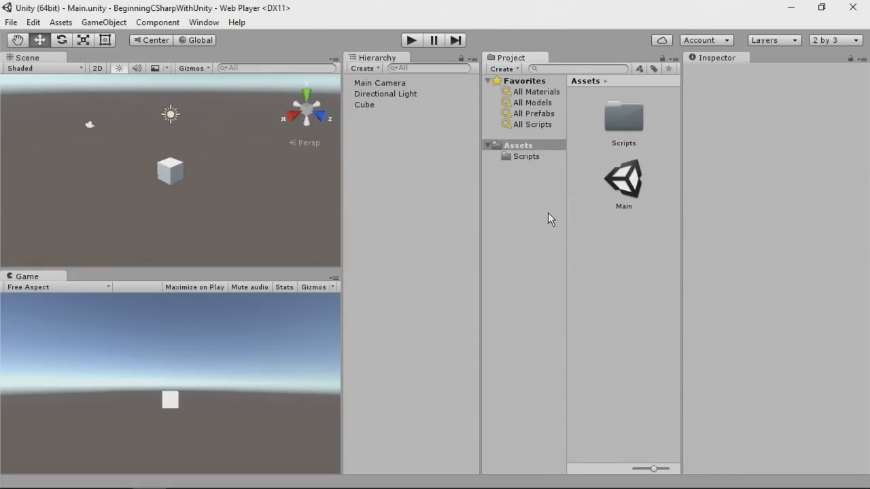
{"action": "mouse_move", "coordinate": [663, 185]}
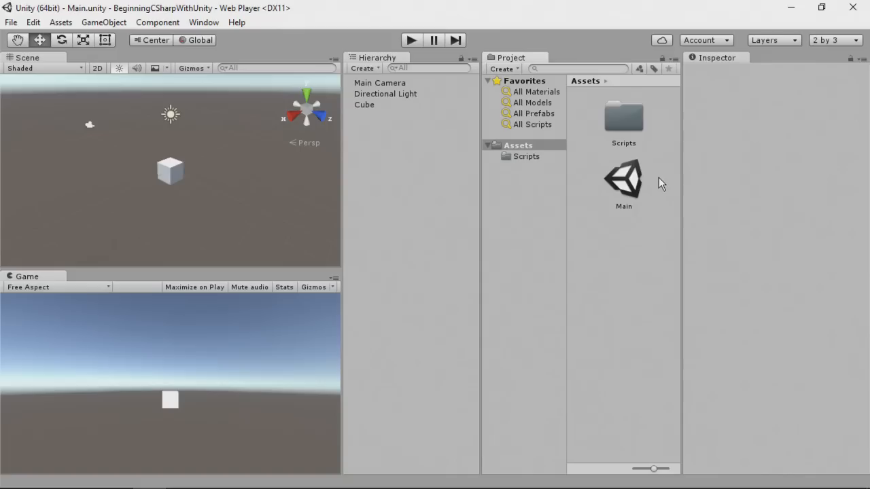
{"action": "mouse_move", "coordinate": [552, 172]}
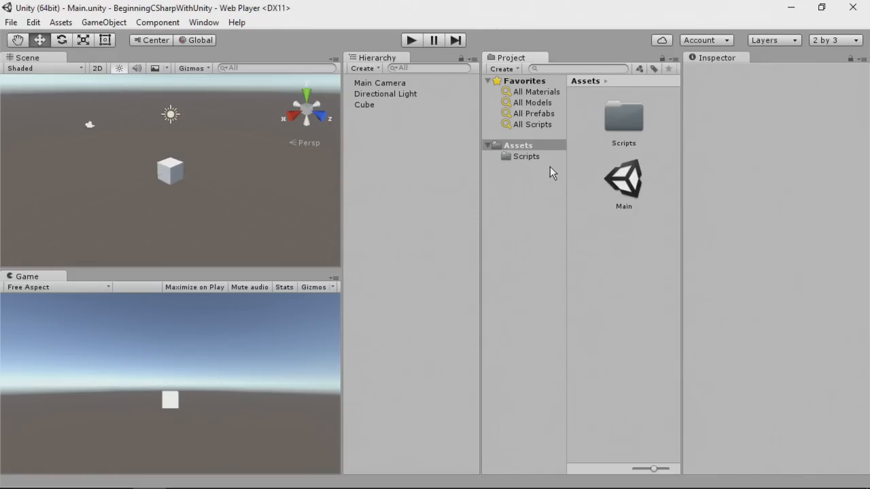
Open HelloWorld.cs from the Scripts folder in Visual Studio.
{"action": "left_click", "coordinate": [526, 156]}
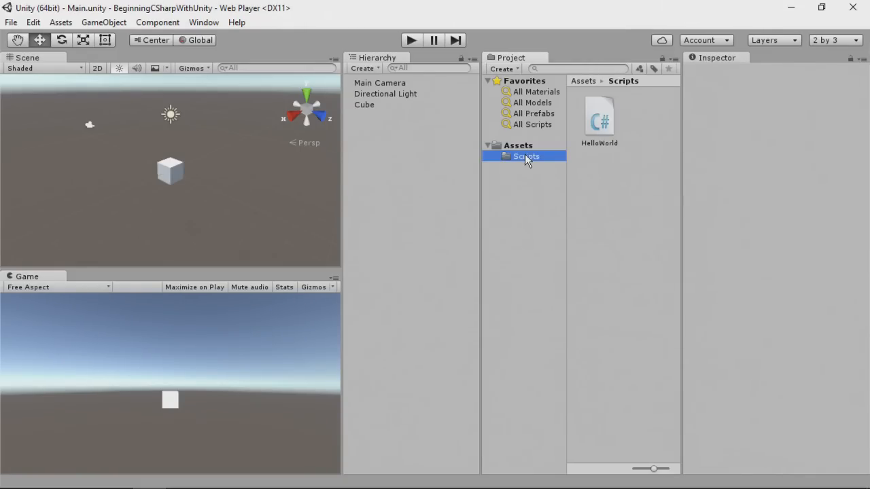
{"action": "left_click", "coordinate": [599, 116]}
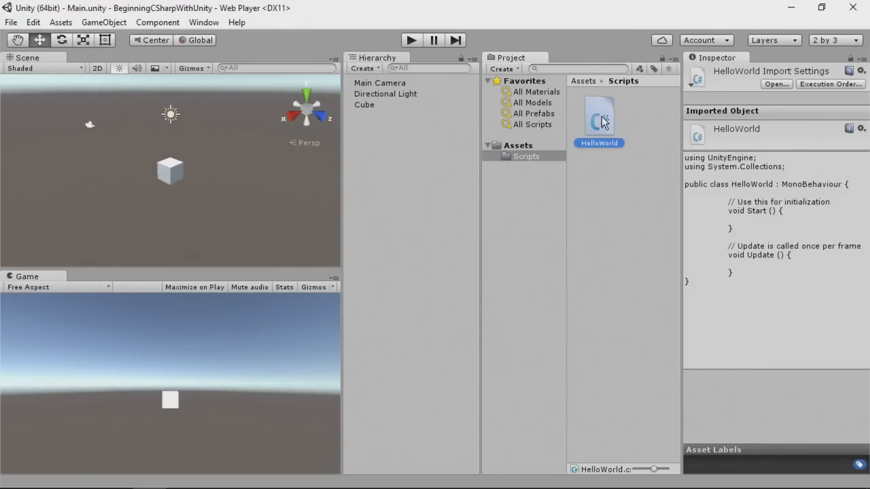
{"action": "double_click", "coordinate": [599, 115]}
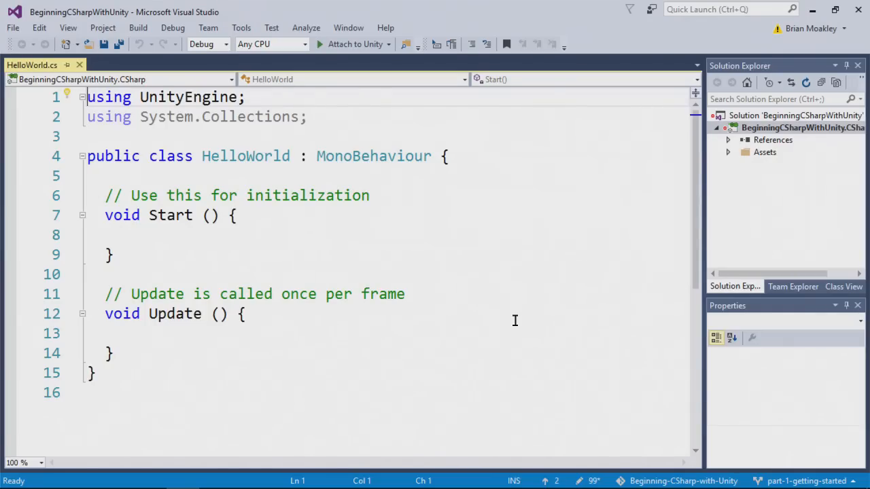
{"action": "mouse_move", "coordinate": [341, 166]}
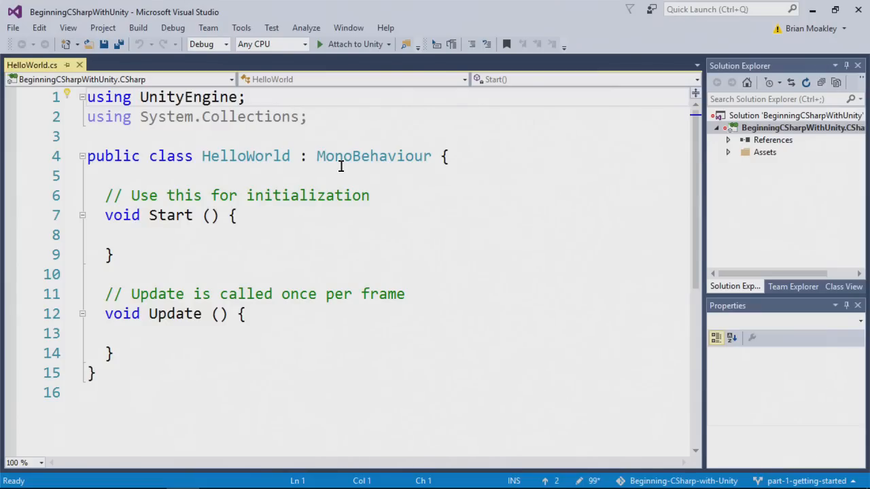
{"action": "mouse_move", "coordinate": [329, 176]}
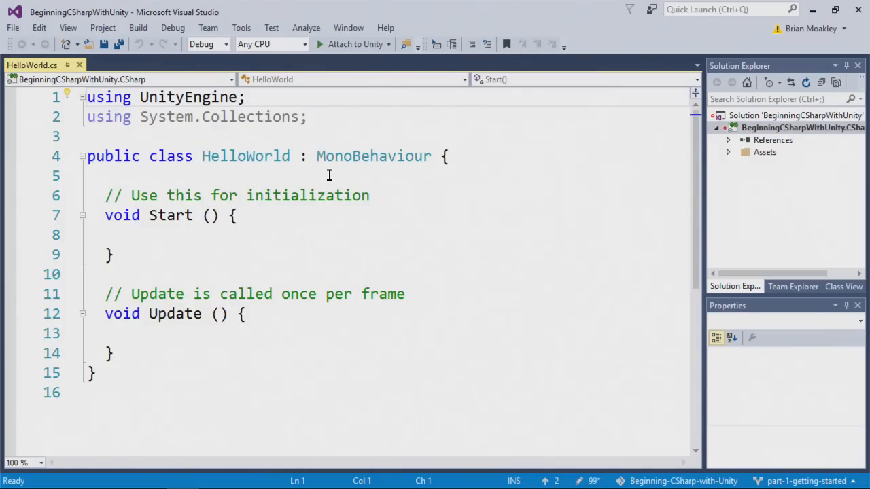
{"action": "mouse_move", "coordinate": [335, 207]}
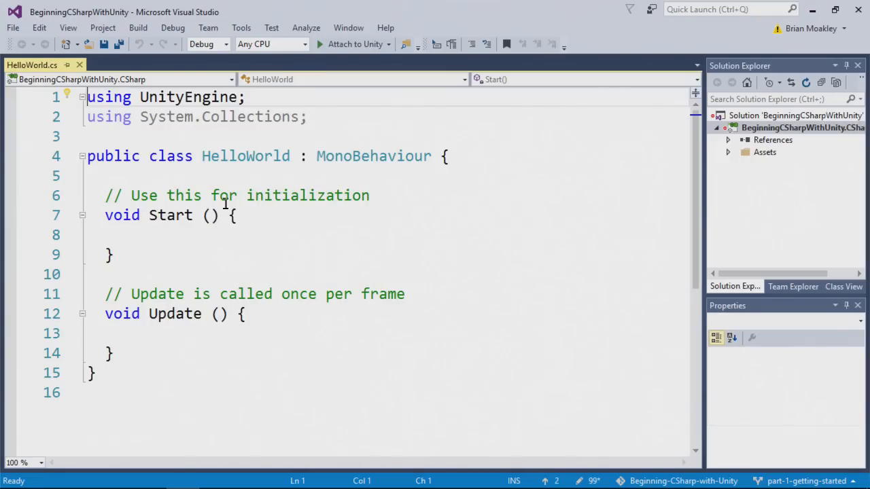
{"action": "left_click", "coordinate": [158, 216]}
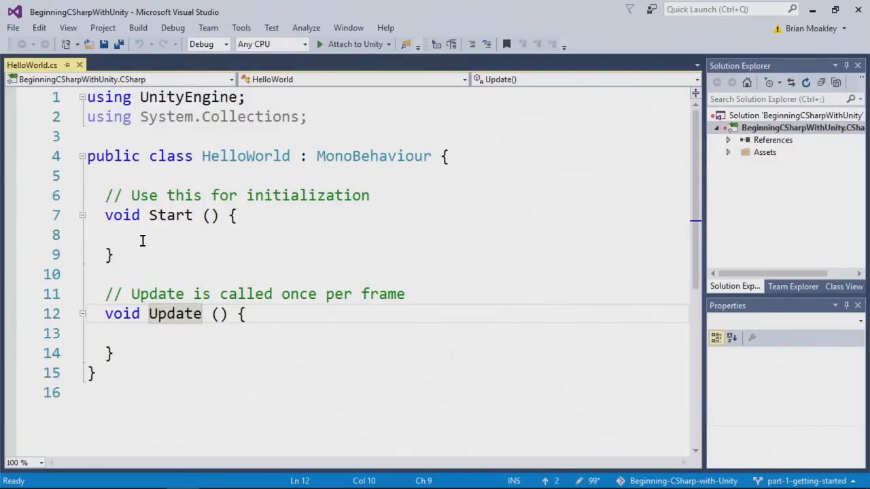
{"action": "mouse_move", "coordinate": [162, 215]}
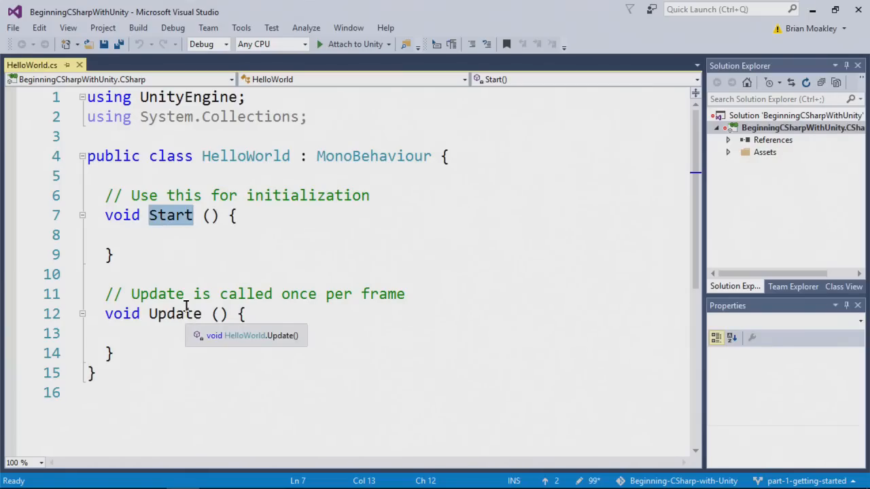
{"action": "mouse_move", "coordinate": [195, 280]}
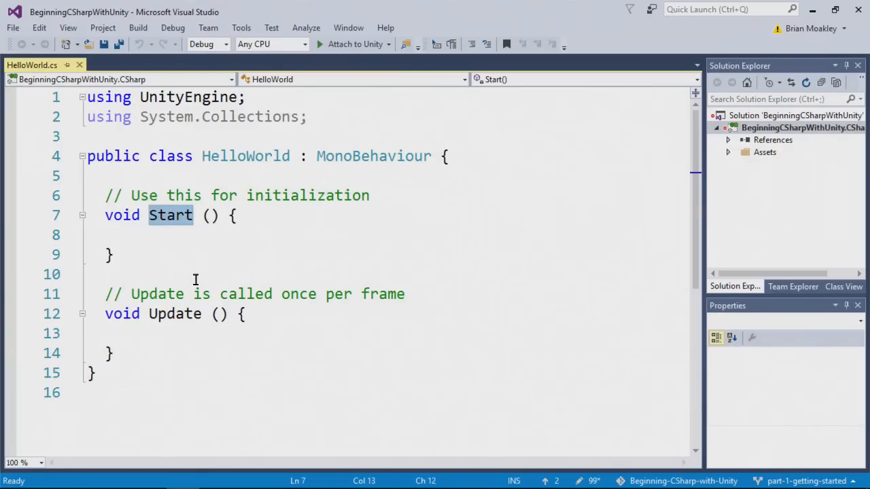
{"action": "mouse_move", "coordinate": [169, 313]}
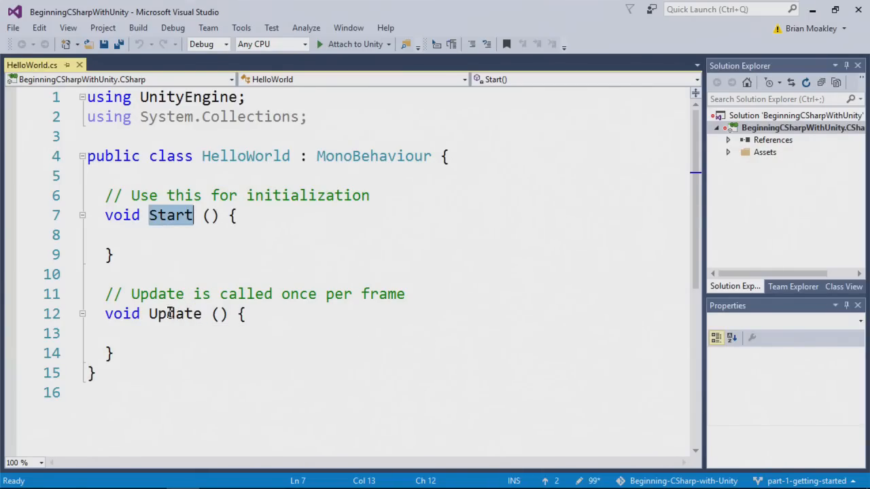
{"action": "mouse_move", "coordinate": [175, 314]}
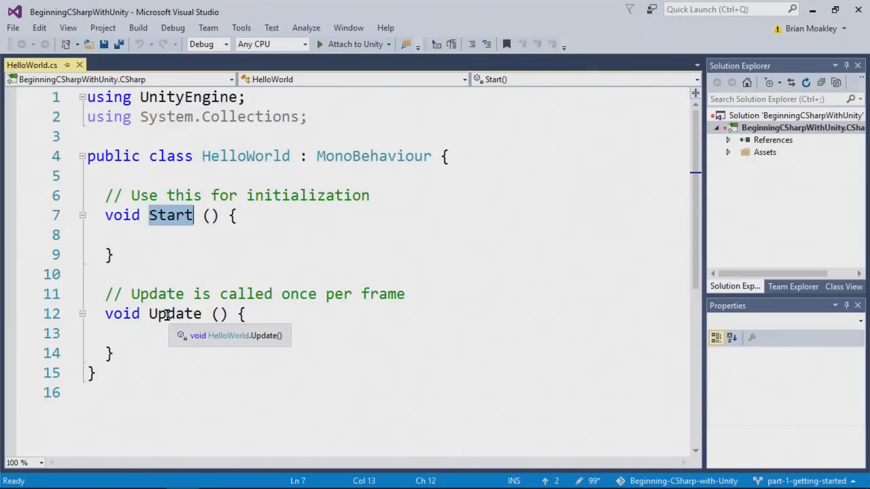
{"action": "left_click", "coordinate": [112, 353]}
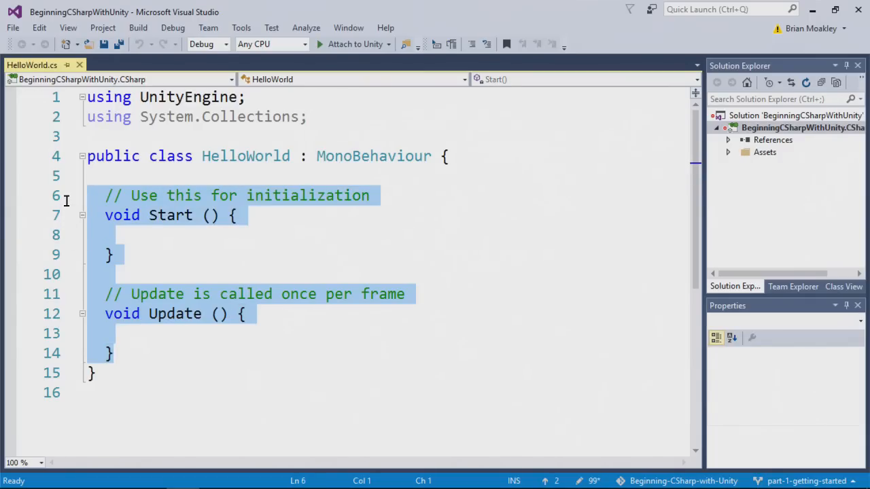
Delete the Start and Update methods, leaving a blank line in the class.
{"action": "key", "text": "Delete"}
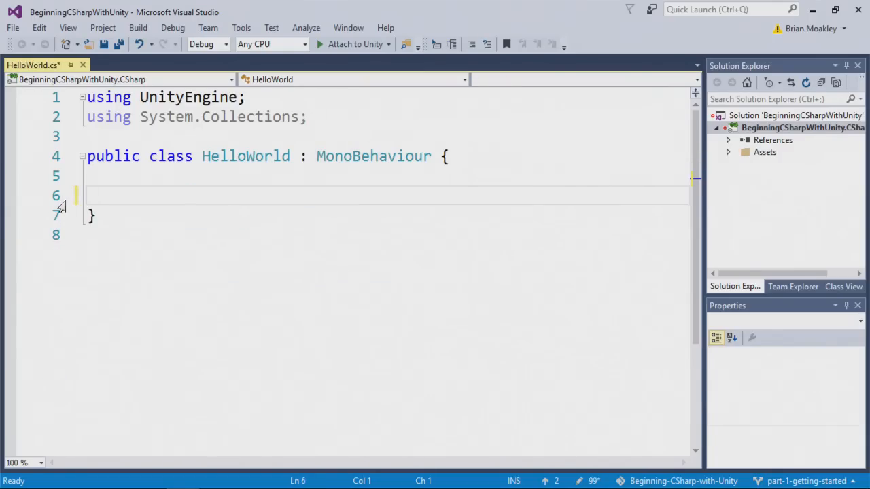
{"action": "key", "text": "Backspace"}
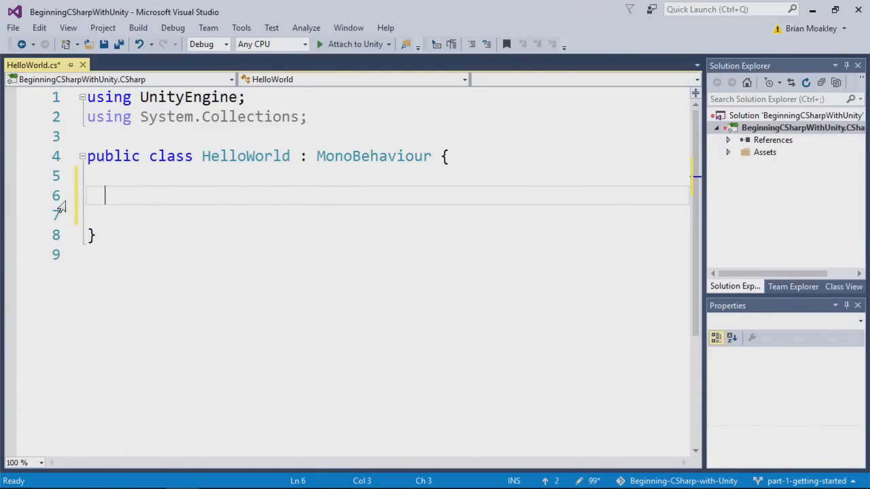
Type the declaration void OnDisable() inside the HelloWorld class.
{"action": "type", "text": "void"}
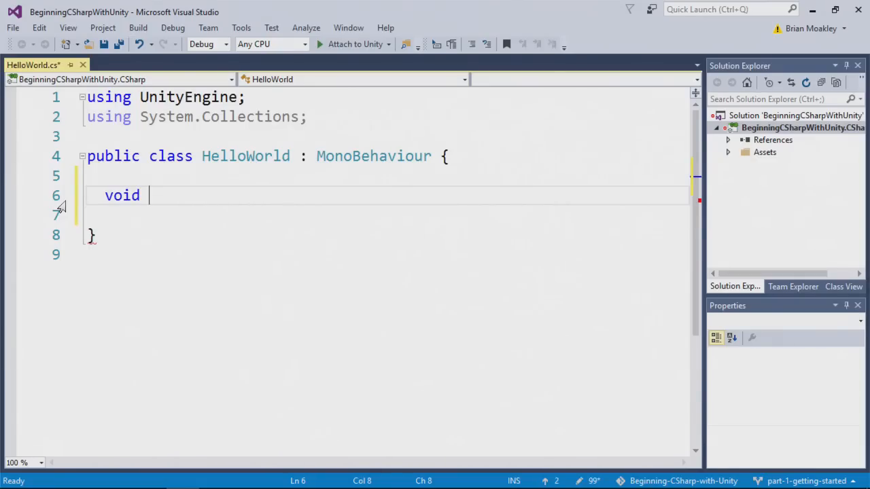
{"action": "type", "text": "OnDisa"}
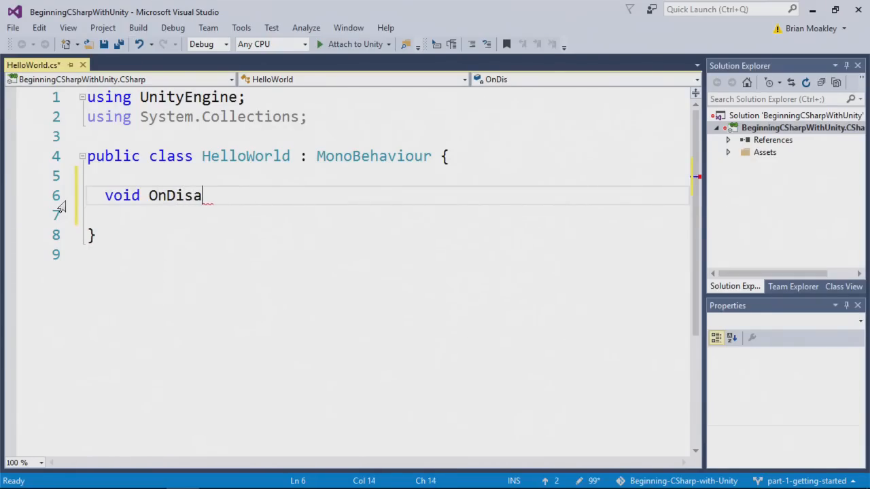
{"action": "type", "text": "ble"}
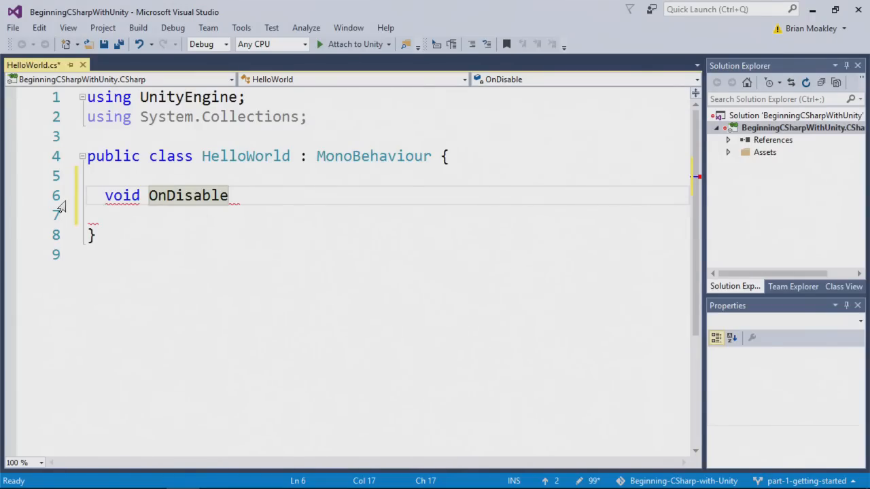
{"action": "key", "text": "Backspace"}
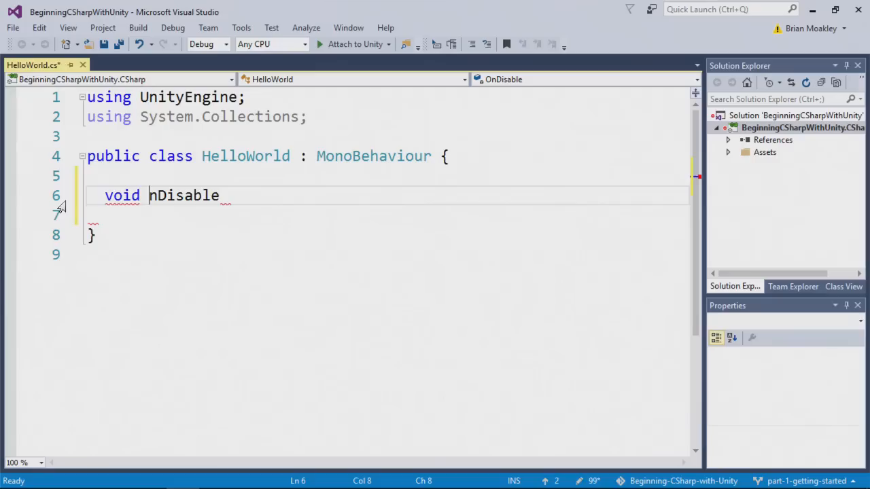
{"action": "type", "text": "o"}
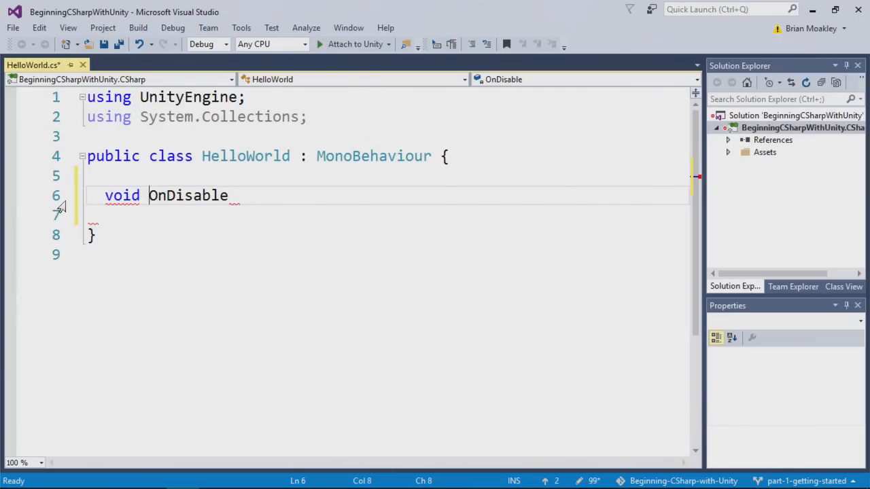
{"action": "left_click", "coordinate": [123, 195]}
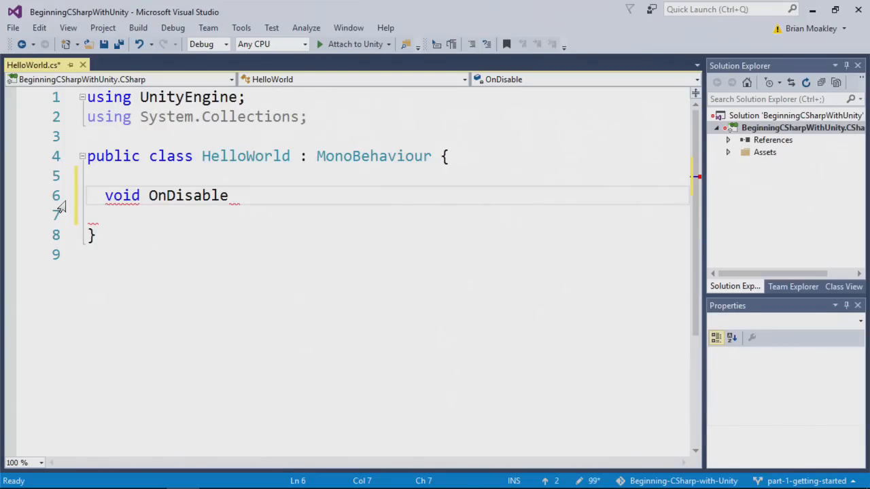
{"action": "left_click", "coordinate": [104, 196]}
{"action": "type", "text": "V"}
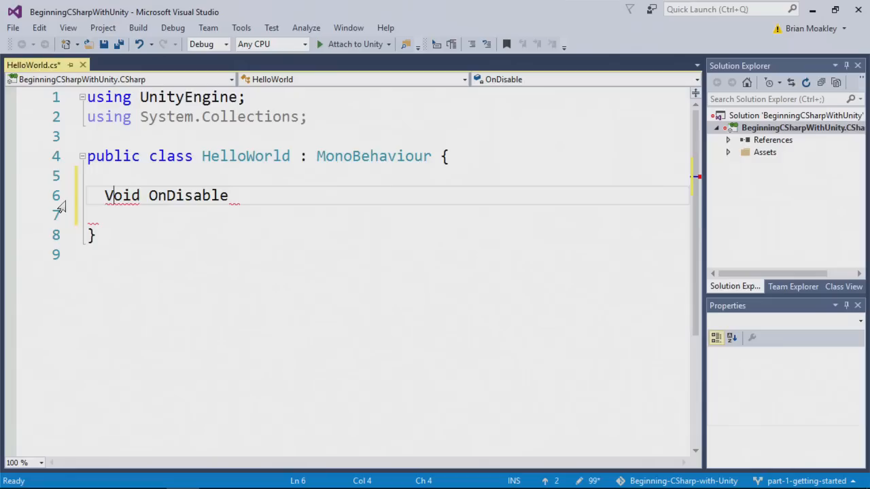
{"action": "key", "text": "BackSpace"}
{"action": "type", "text": "v"}
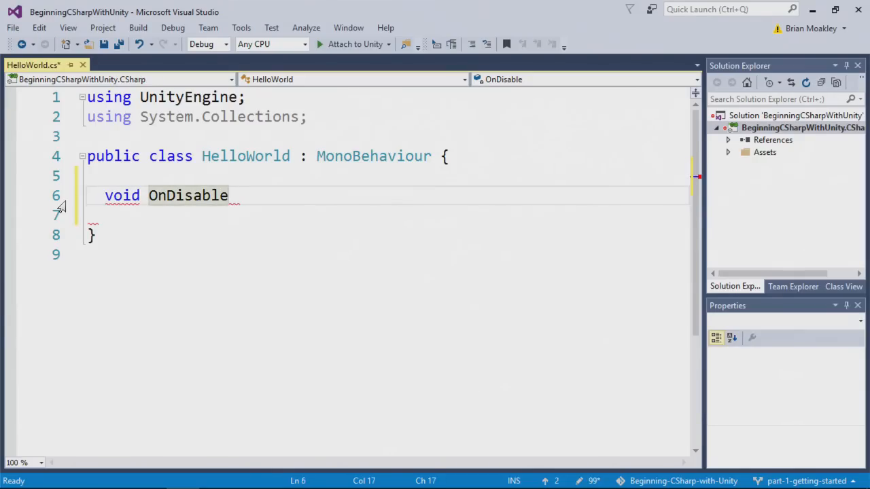
{"action": "type", "text": "()"}
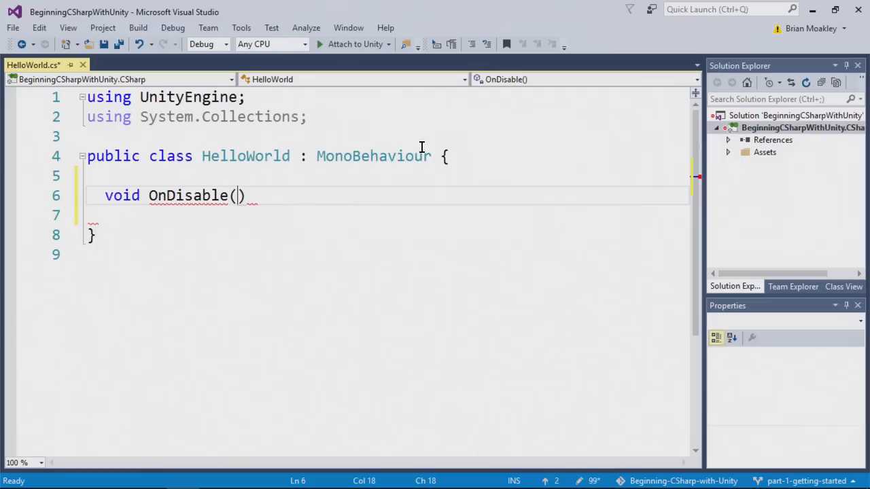
Add curly braces after OnDisable() to form the method body.
{"action": "left_click", "coordinate": [446, 156]}
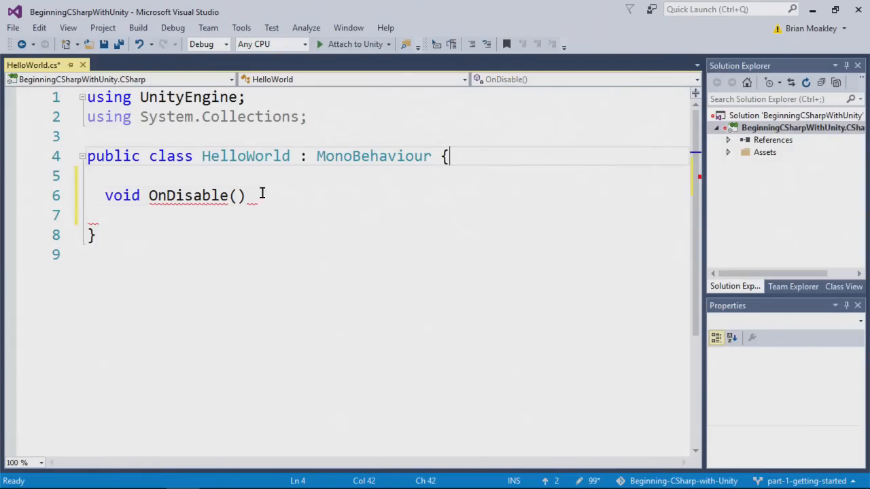
{"action": "left_click", "coordinate": [252, 195]}
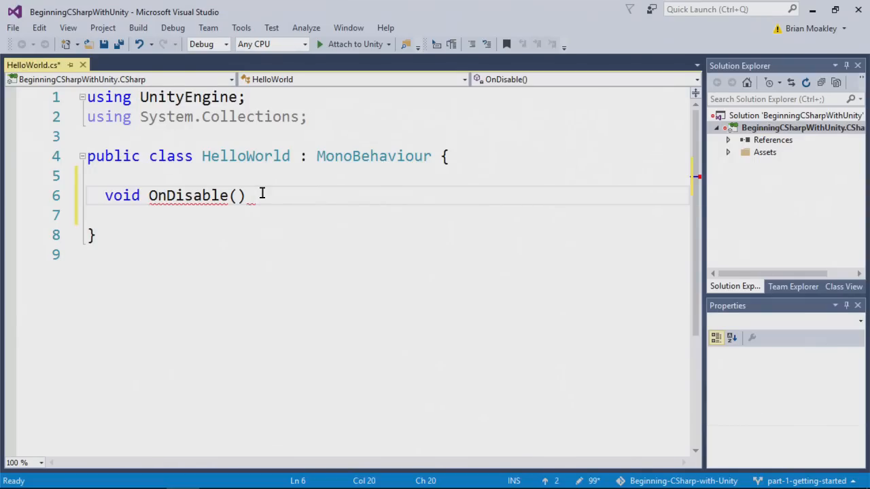
{"action": "type", "text": "{ }"}
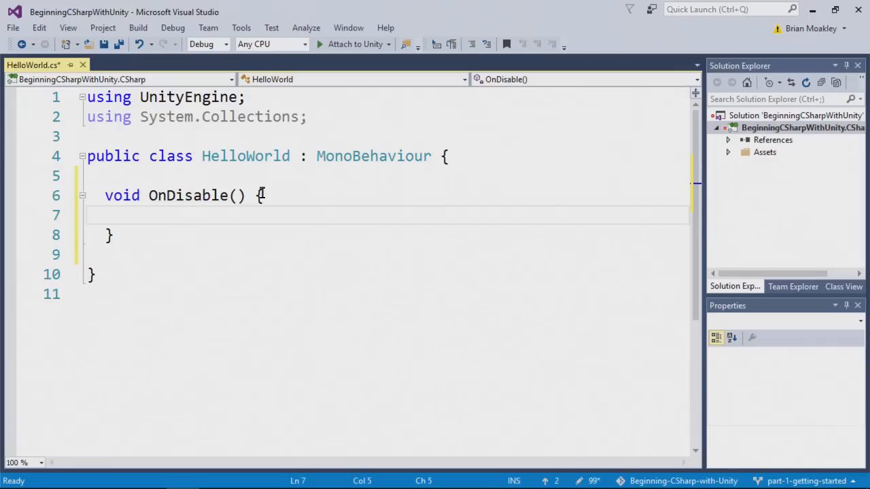
Write Debug.Log("Hello world") inside the OnDisable braces.
{"action": "type", "text": "D"}
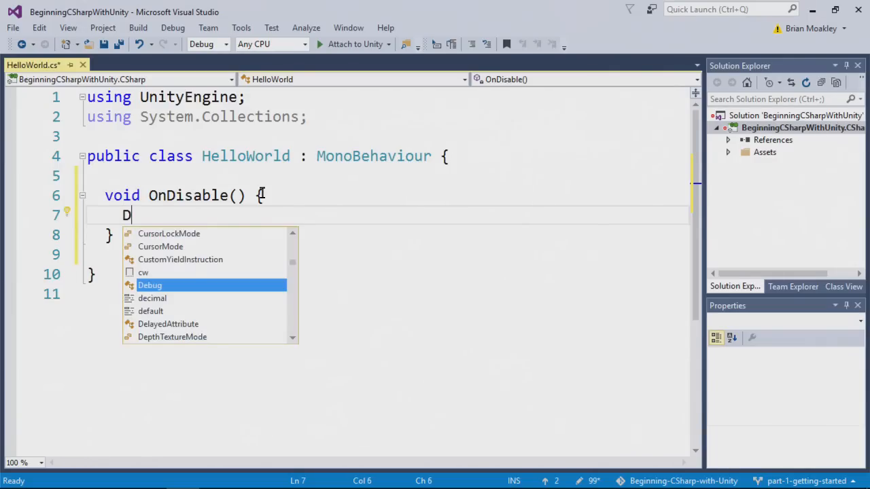
{"action": "type", "text": "e"}
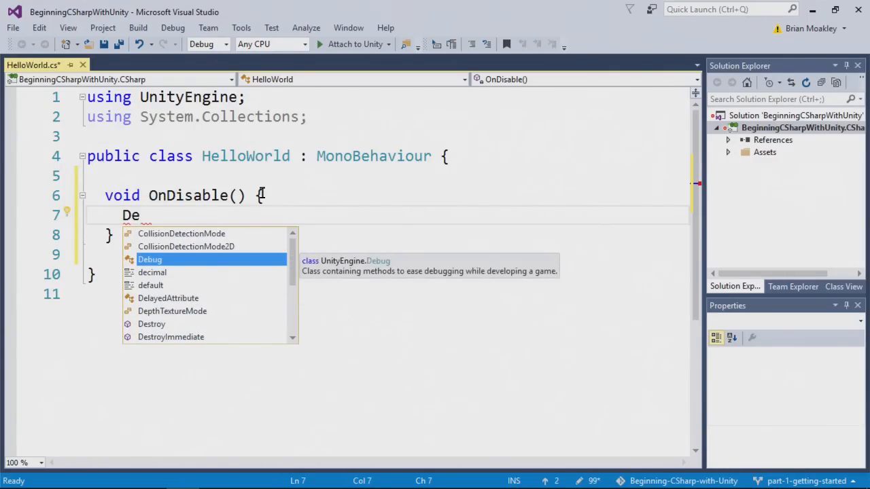
{"action": "type", "text": "bug"}
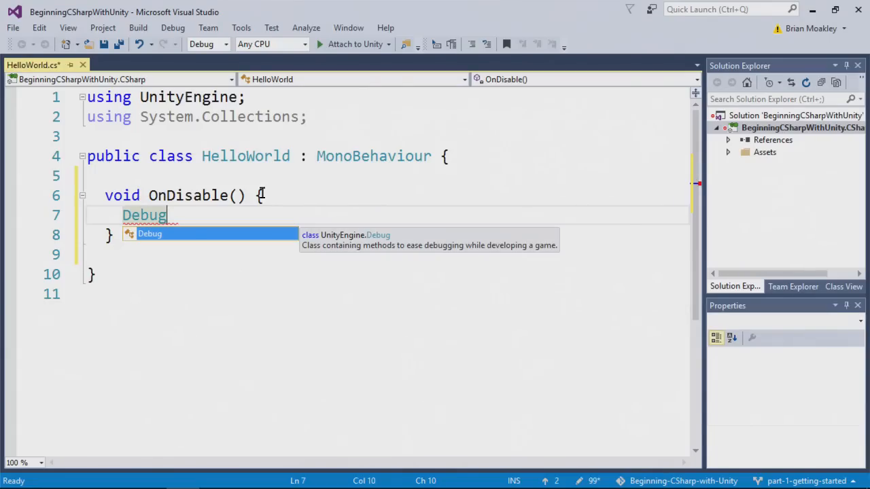
{"action": "type", "text": "."}
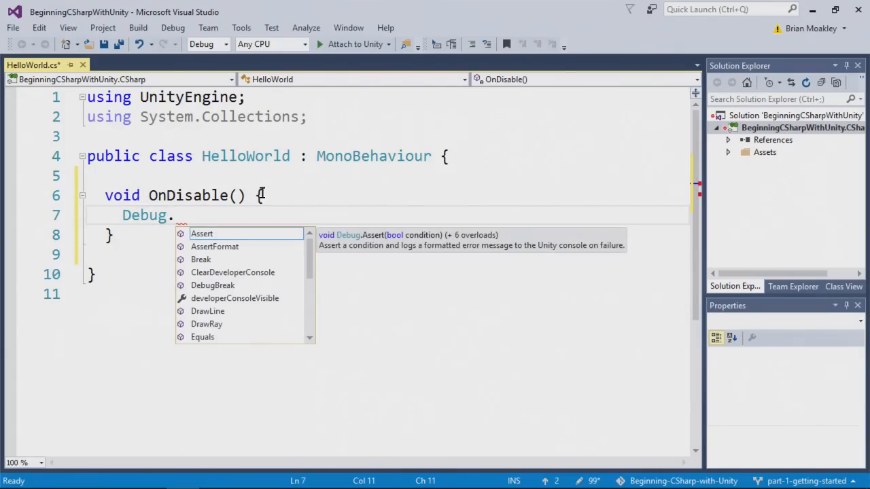
{"action": "type", "text": "Log("}
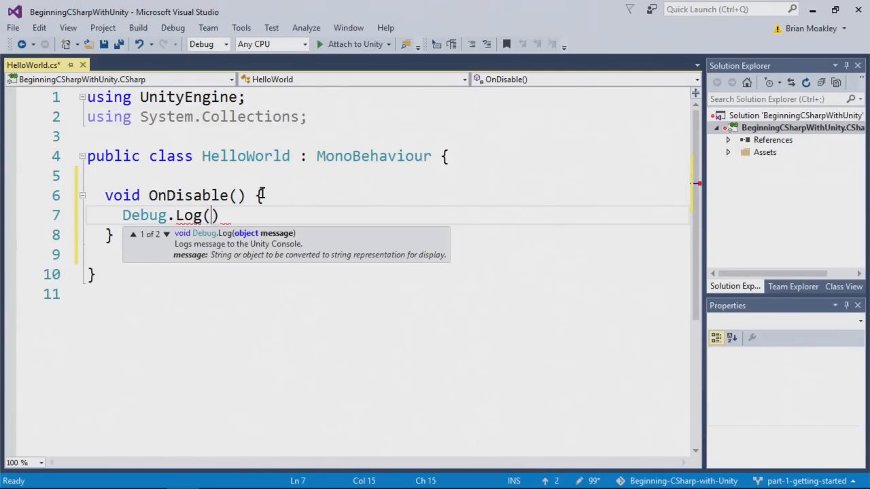
{"action": "type", "text": "\"\""}
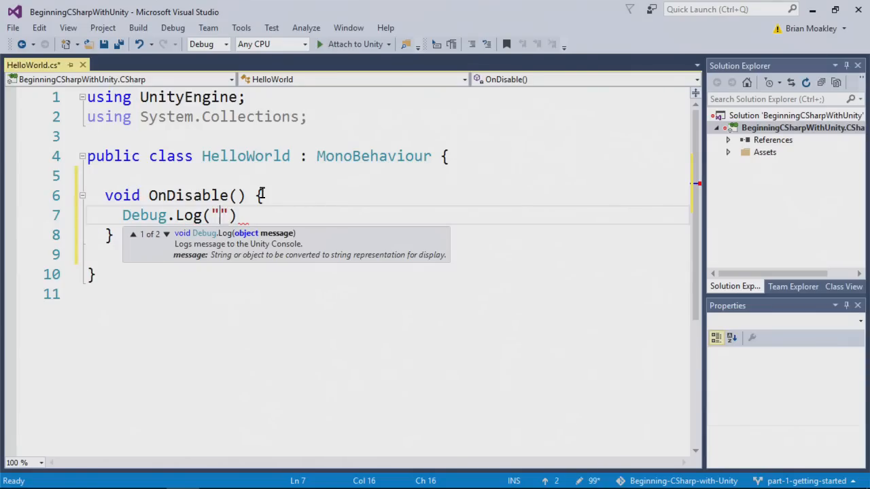
{"action": "type", "text": "Hello"}
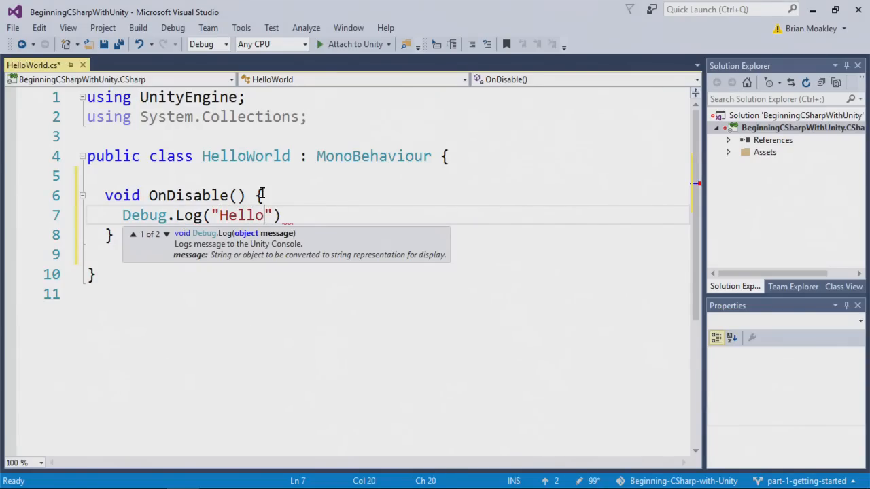
{"action": "type", "text": "world"}
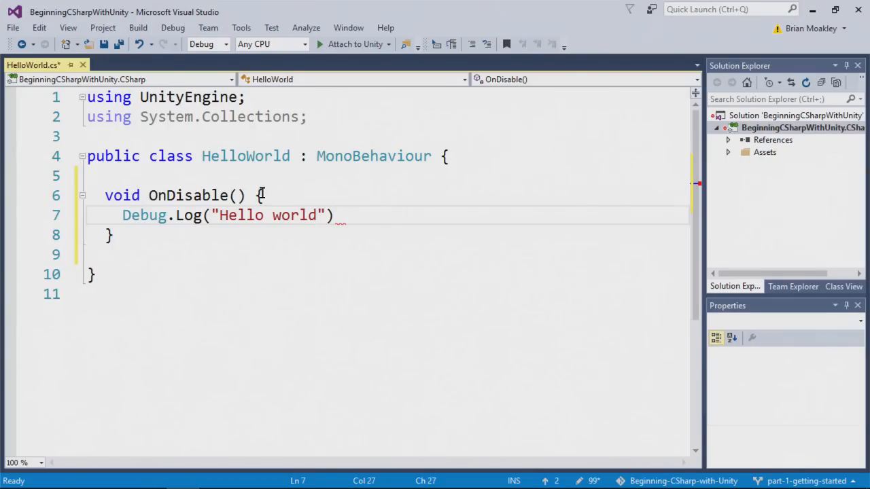
End the Debug.Log("Hello world") line with a semicolon.
{"action": "left_click", "coordinate": [315, 215]}
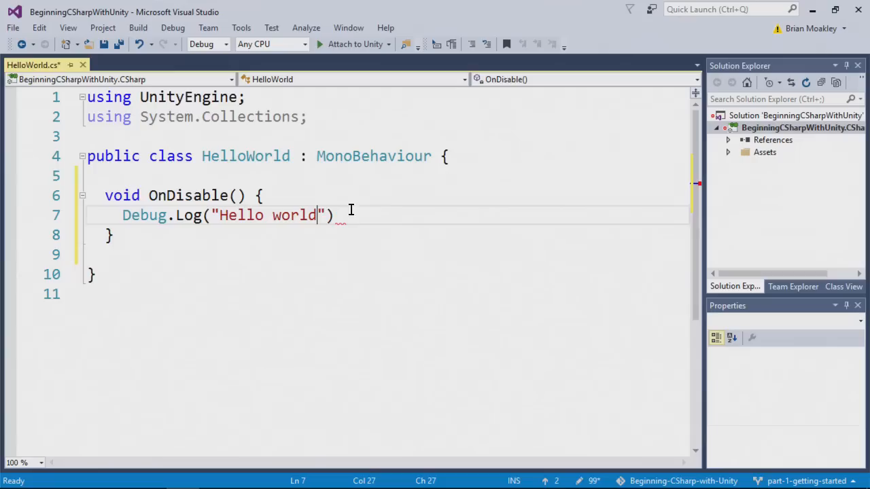
{"action": "mouse_move", "coordinate": [338, 224]}
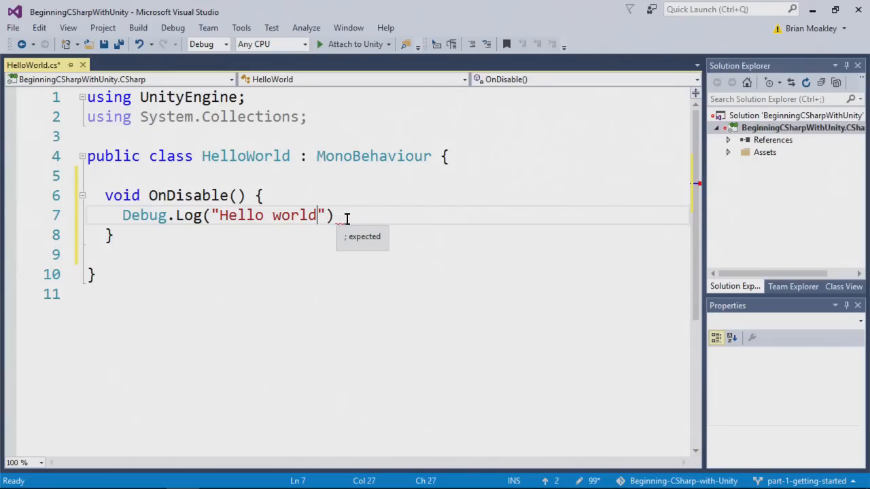
{"action": "mouse_move", "coordinate": [346, 202]}
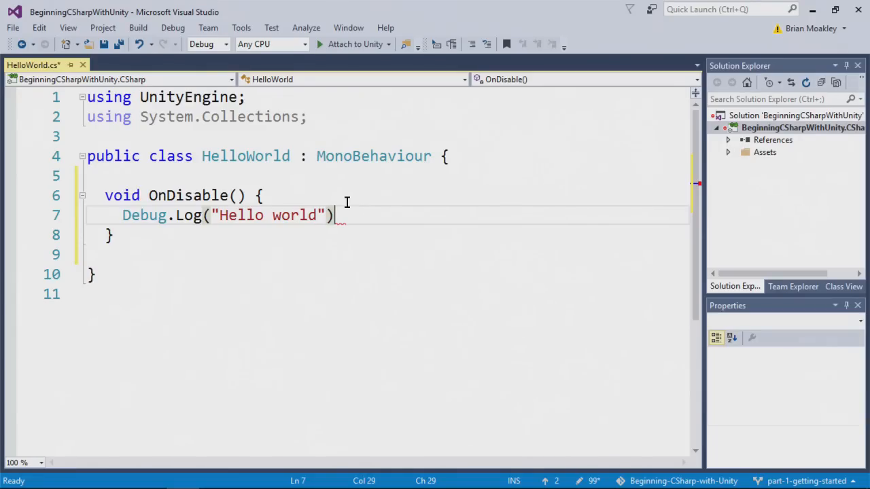
{"action": "type", "text": ";"}
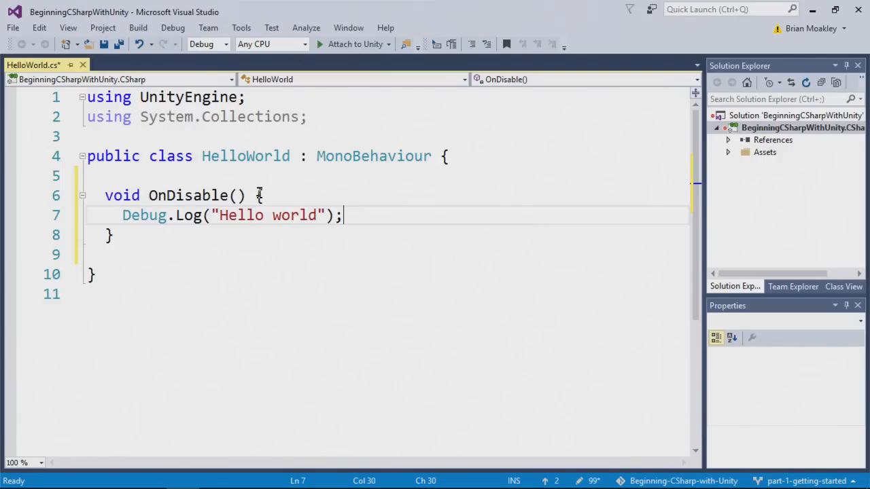
Point out the opening braces of the OnDisable method and the HelloWorld class.
{"action": "left_click", "coordinate": [402, 176]}
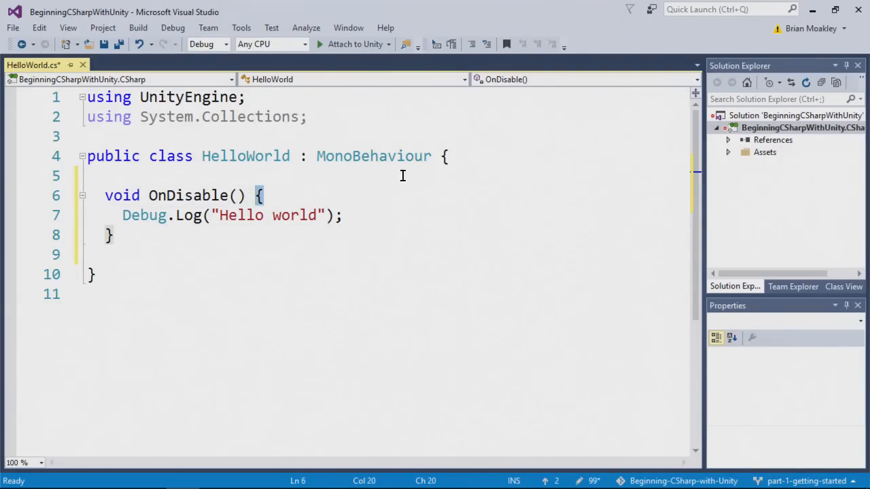
{"action": "left_click", "coordinate": [446, 156]}
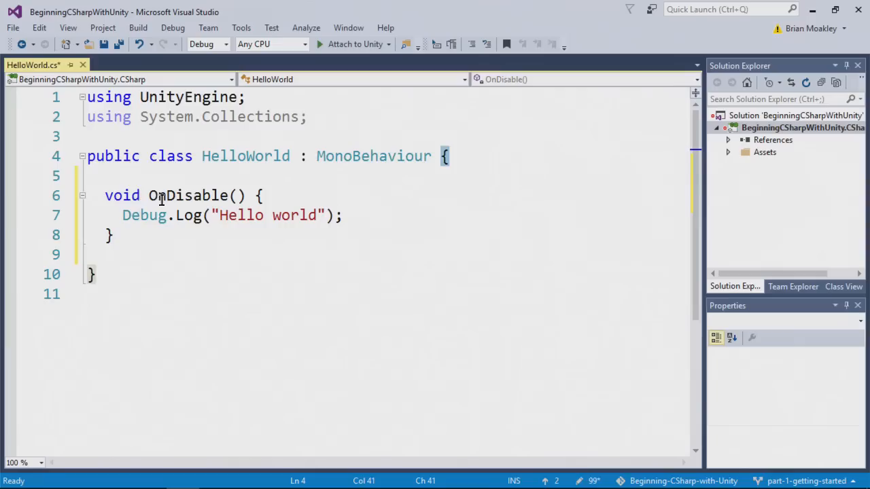
{"action": "mouse_move", "coordinate": [190, 216]}
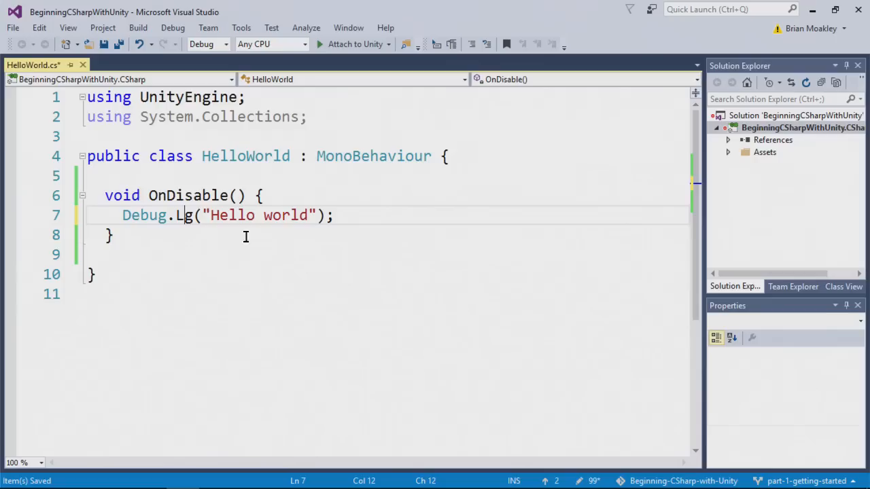
{"action": "mouse_move", "coordinate": [145, 216]}
{"action": "type", "text": "o"}
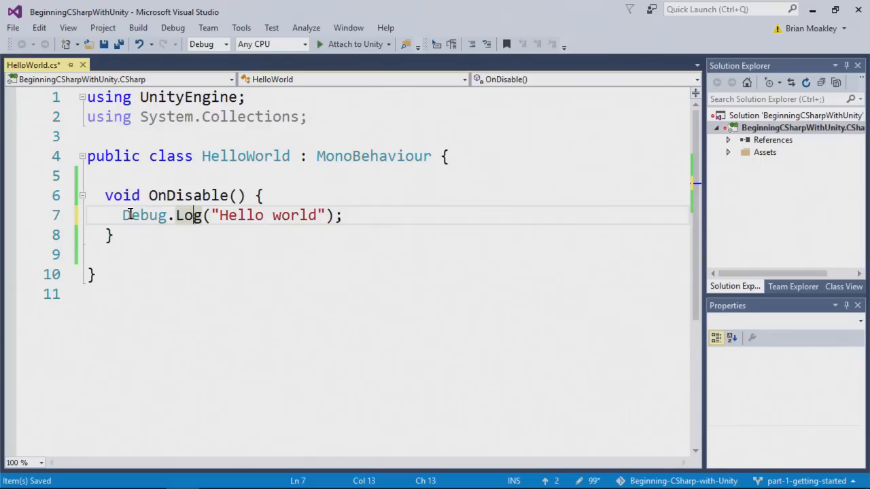
{"action": "mouse_move", "coordinate": [119, 221]}
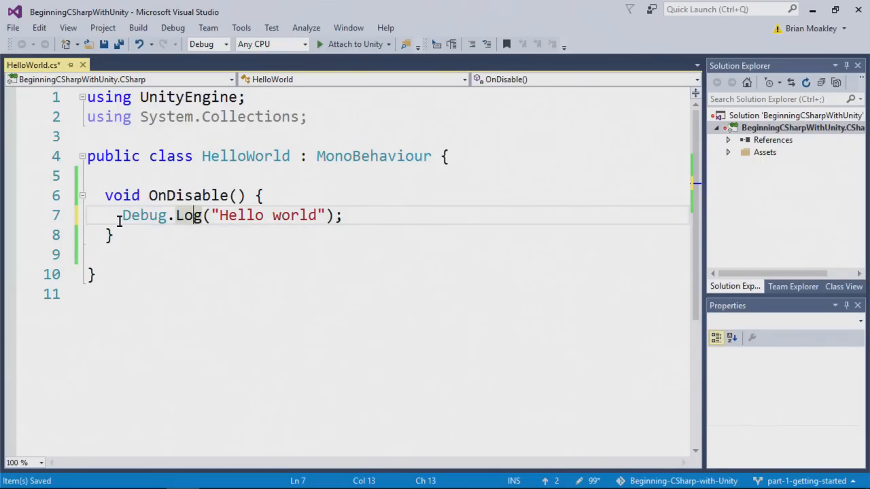
{"action": "mouse_move", "coordinate": [190, 216]}
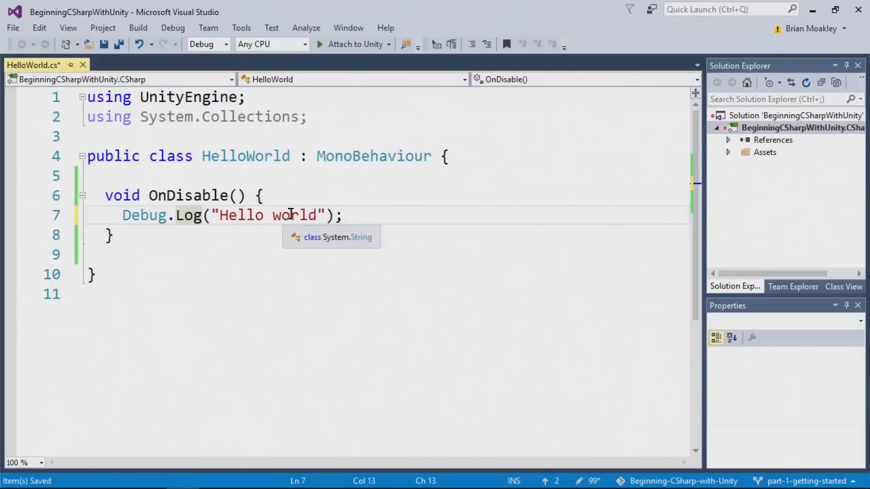
{"action": "mouse_move", "coordinate": [319, 208]}
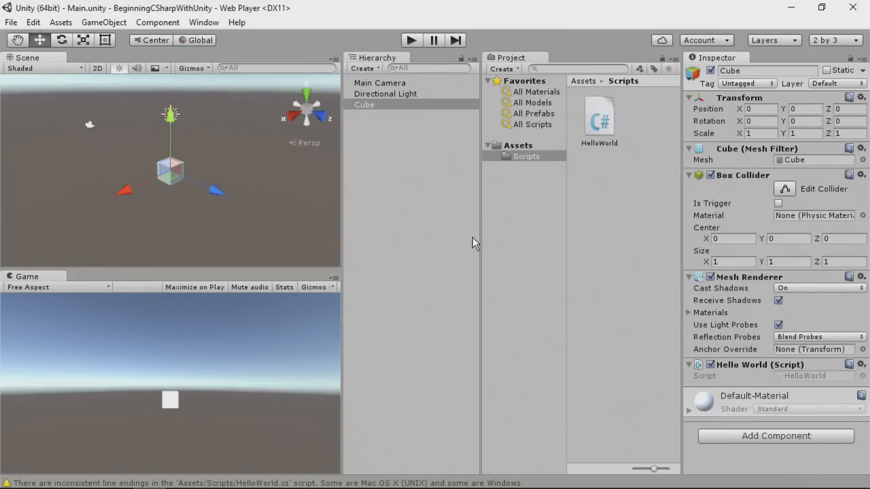
Enter Play mode, deactivate the Cube to log 'Hello world', then reselect the Cube.
{"action": "left_click", "coordinate": [410, 40]}
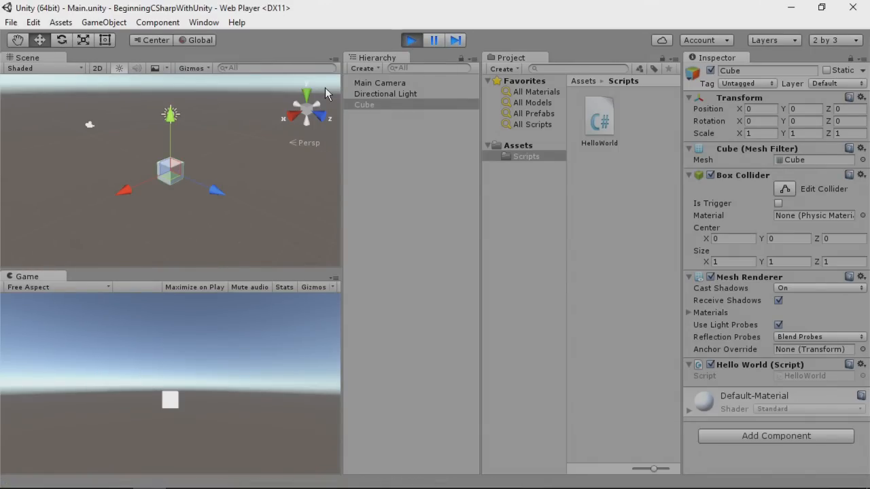
{"action": "mouse_move", "coordinate": [324, 116]}
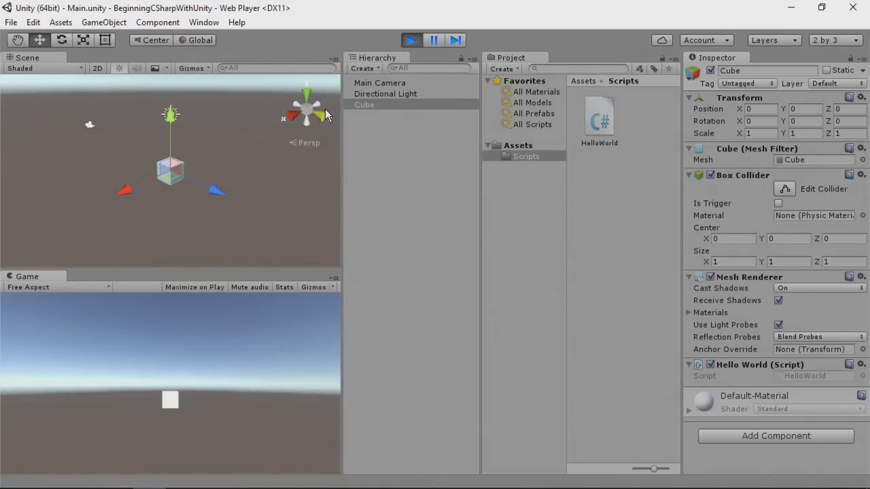
{"action": "mouse_move", "coordinate": [451, 197]}
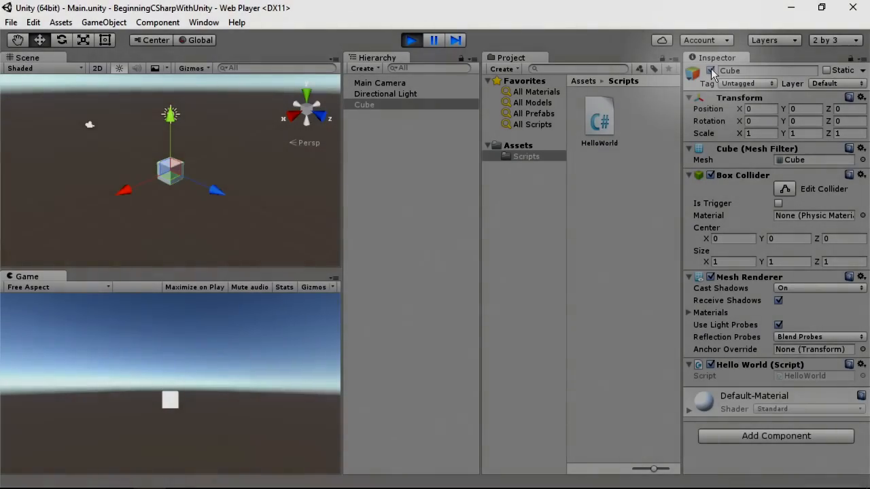
{"action": "left_click", "coordinate": [410, 40]}
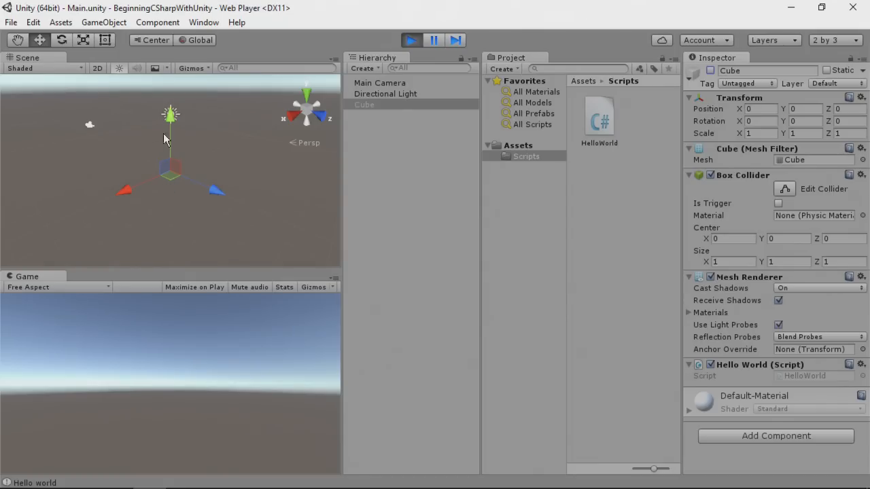
{"action": "left_click", "coordinate": [386, 94]}
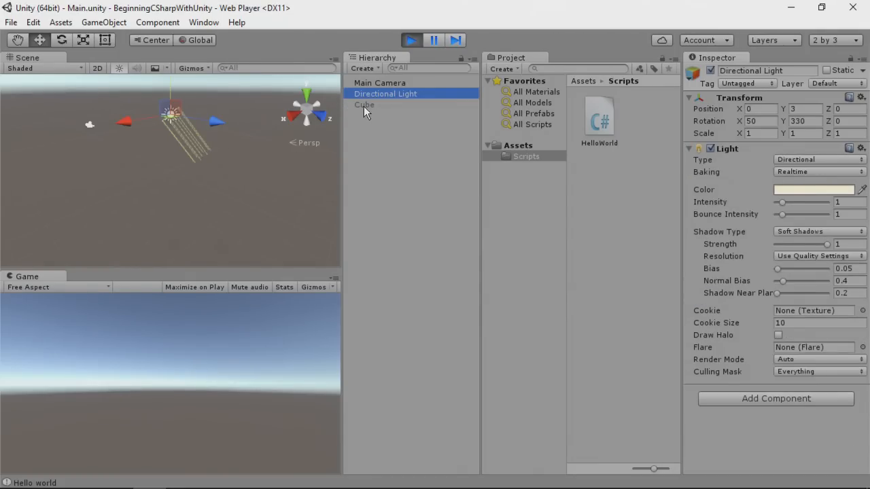
{"action": "left_click", "coordinate": [364, 105]}
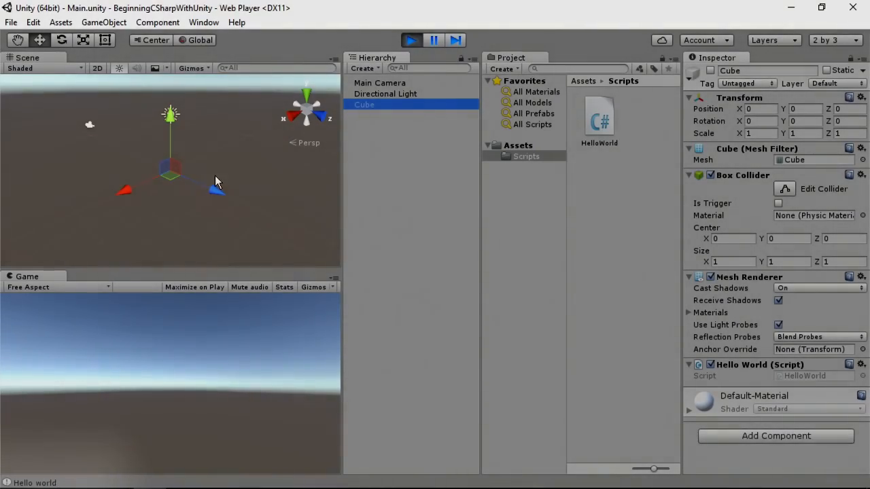
{"action": "left_click", "coordinate": [203, 22]}
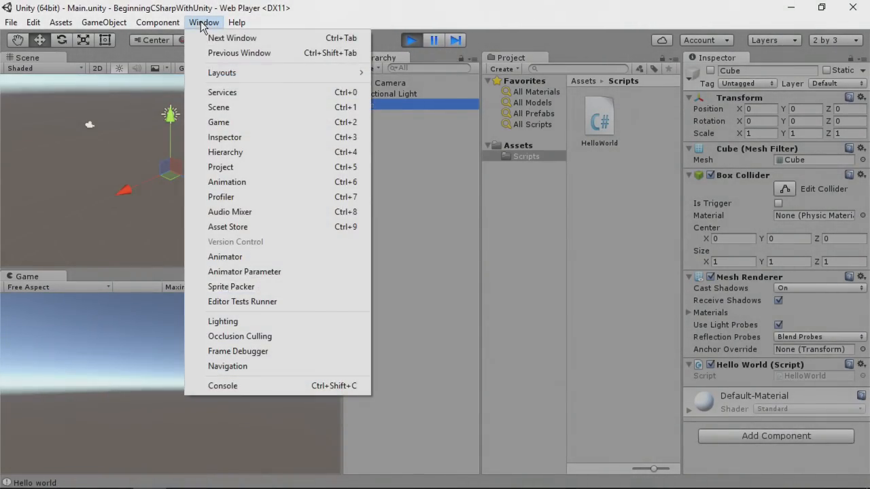
Open the Console from the Window menu and dock it into the editor layout.
{"action": "left_click", "coordinate": [222, 385]}
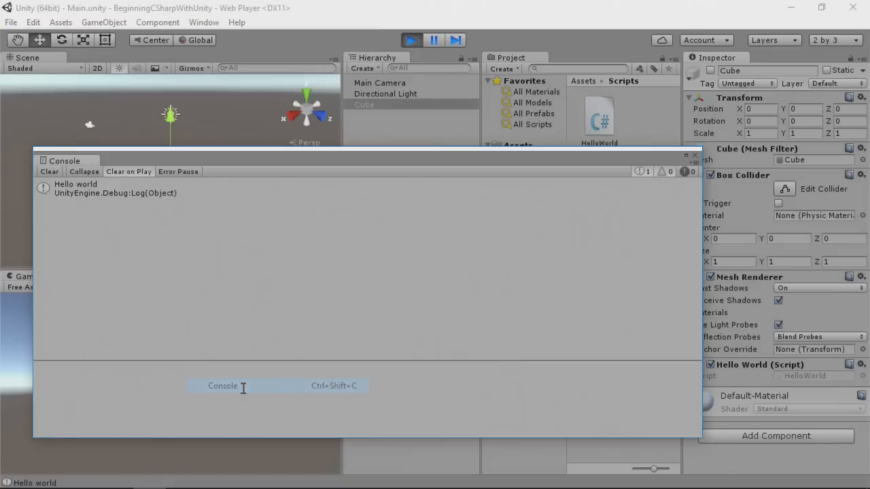
{"action": "left_click", "coordinate": [222, 386]}
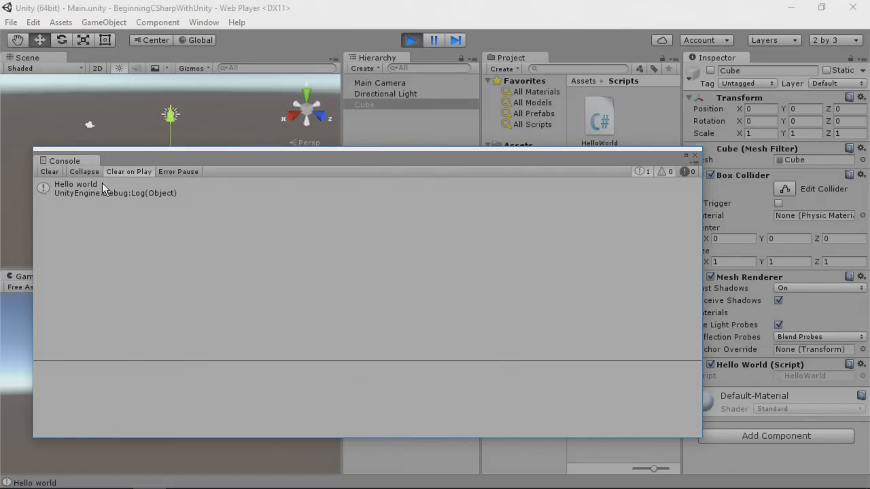
{"action": "mouse_move", "coordinate": [169, 163]}
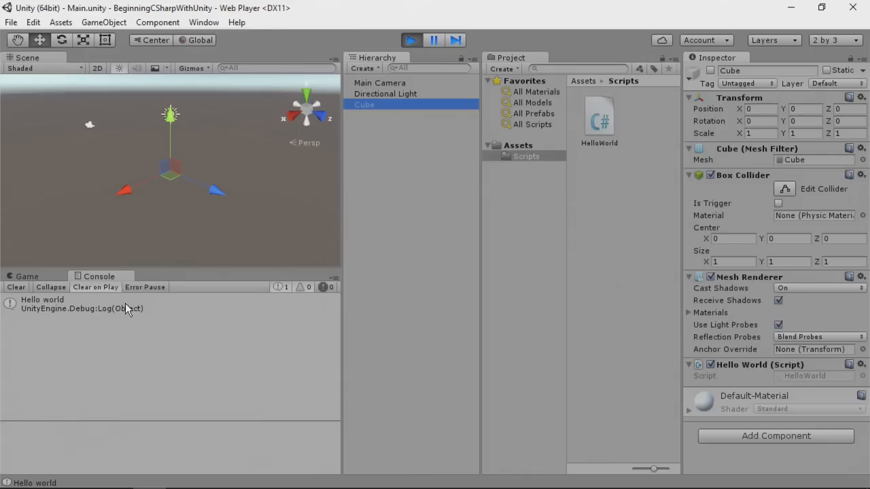
{"action": "mouse_move", "coordinate": [160, 236]}
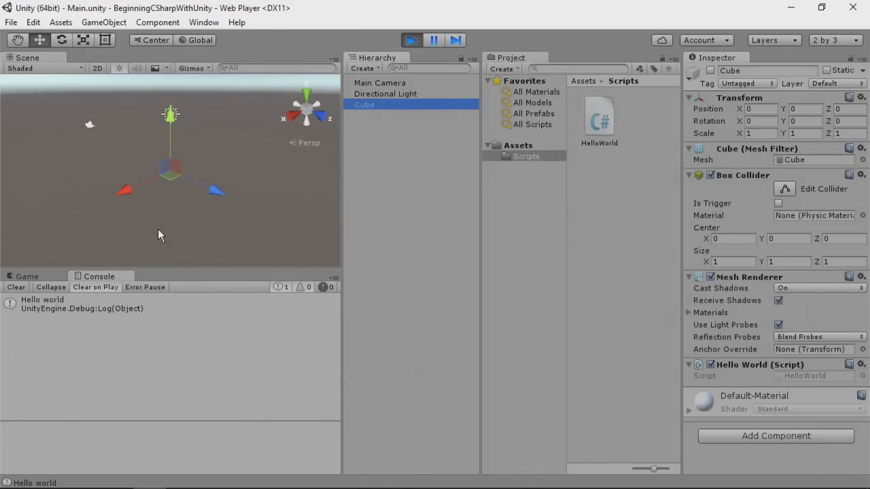
{"action": "mouse_move", "coordinate": [188, 353]}
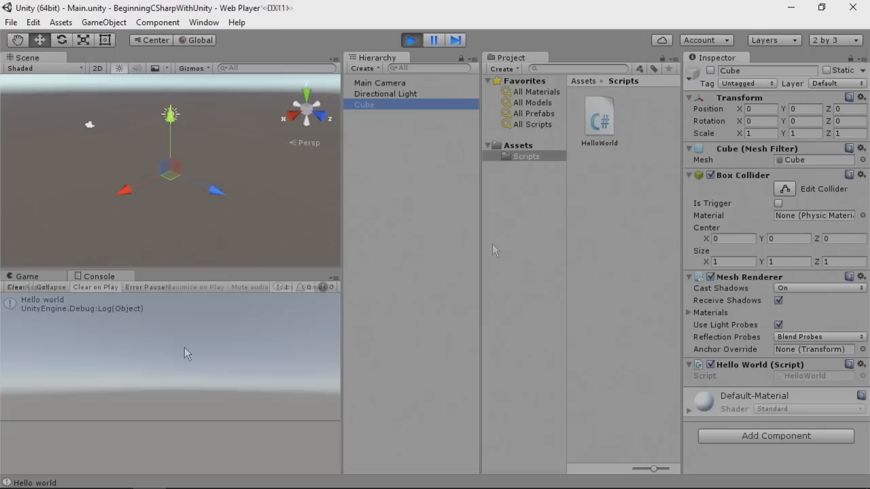
Switch to the Game view and toggle the Cube's active checkbox, leaving it active.
{"action": "left_click", "coordinate": [27, 276]}
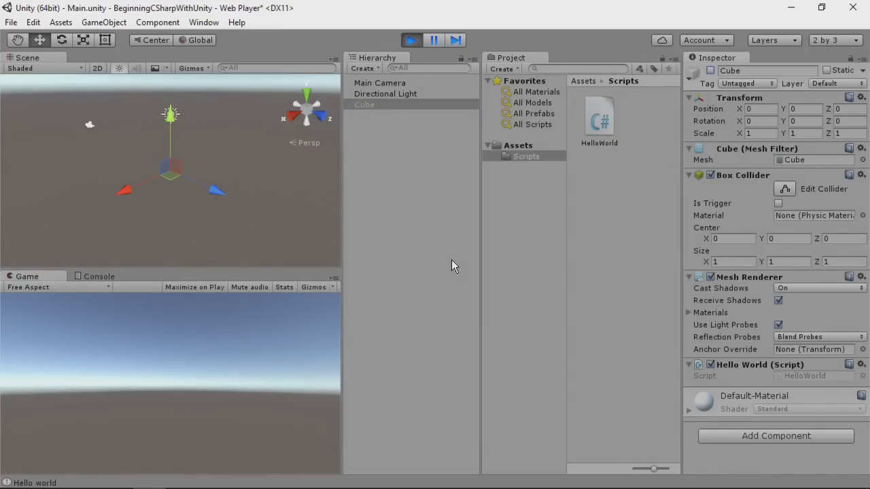
{"action": "mouse_move", "coordinate": [710, 73]}
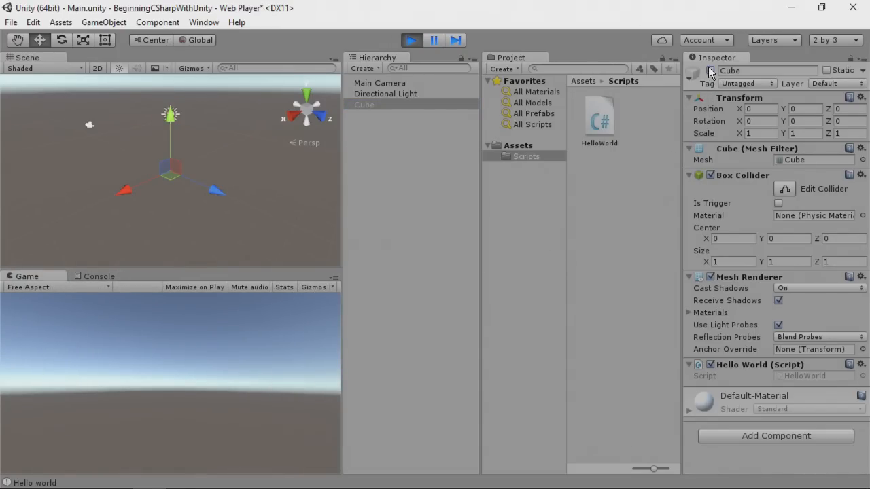
{"action": "left_click", "coordinate": [693, 71]}
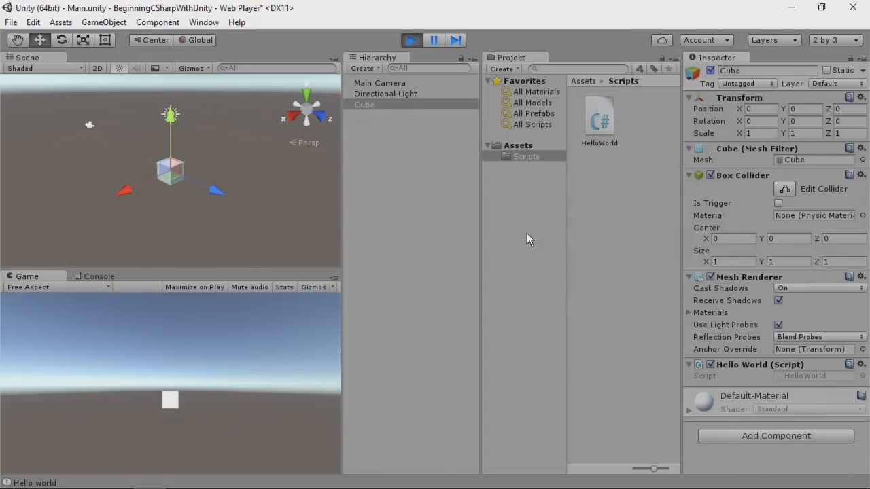
{"action": "mouse_move", "coordinate": [34, 479]}
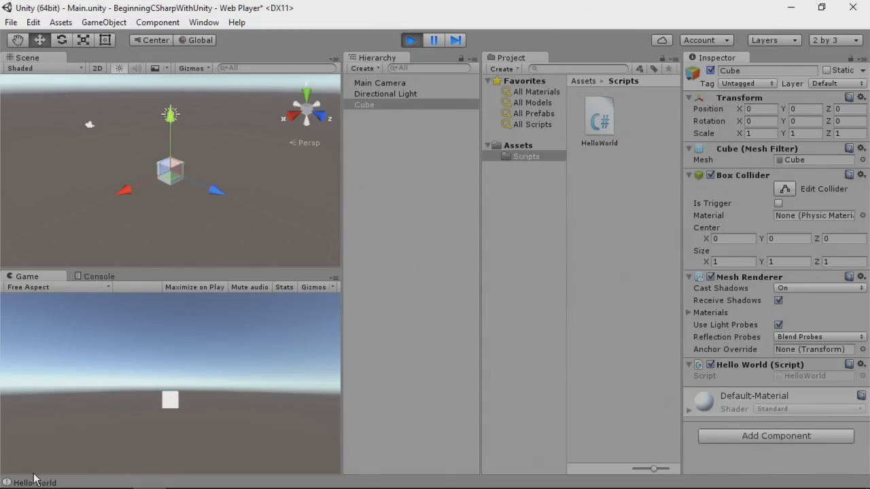
{"action": "mouse_move", "coordinate": [170, 423]}
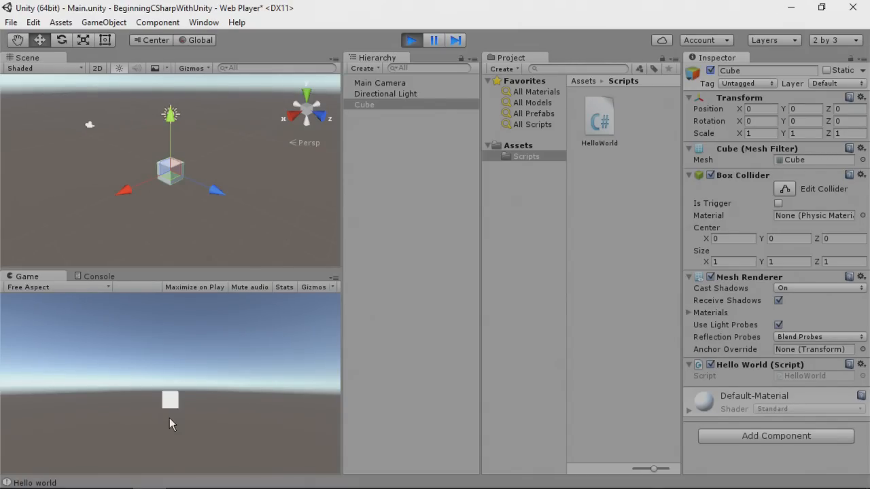
{"action": "mouse_move", "coordinate": [651, 182]}
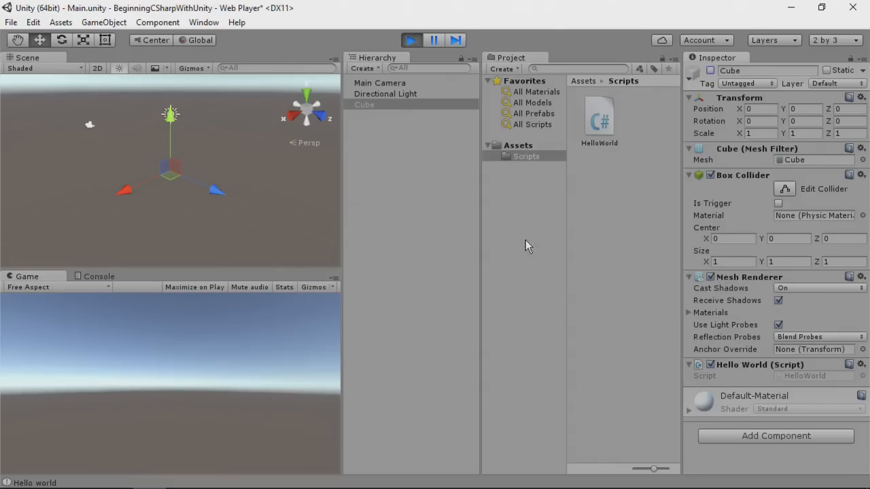
{"action": "mouse_move", "coordinate": [700, 78]}
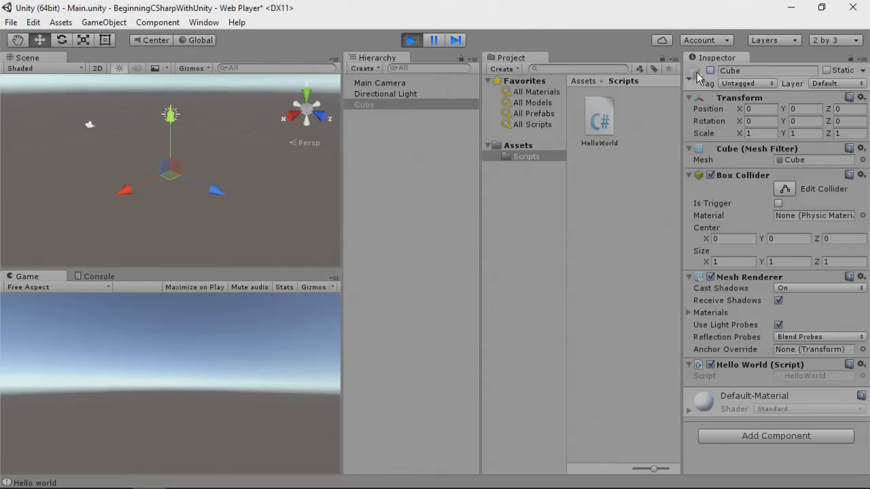
{"action": "left_click", "coordinate": [710, 70]}
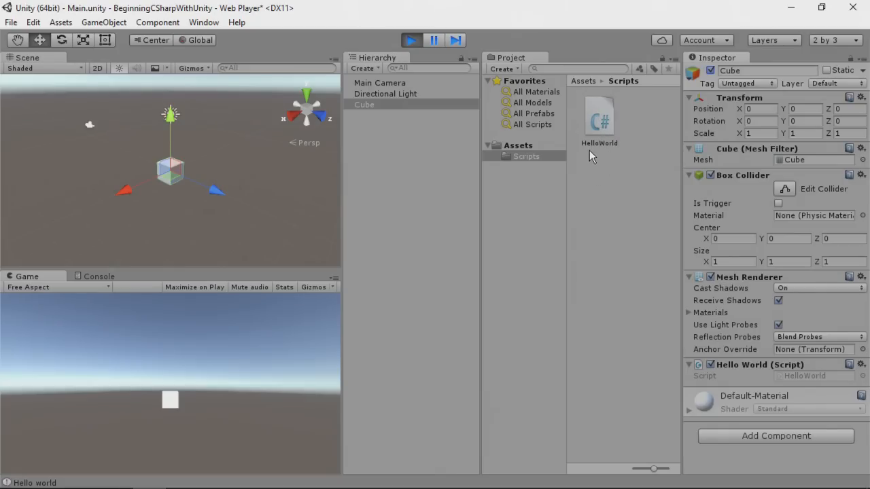
{"action": "mouse_move", "coordinate": [607, 148]}
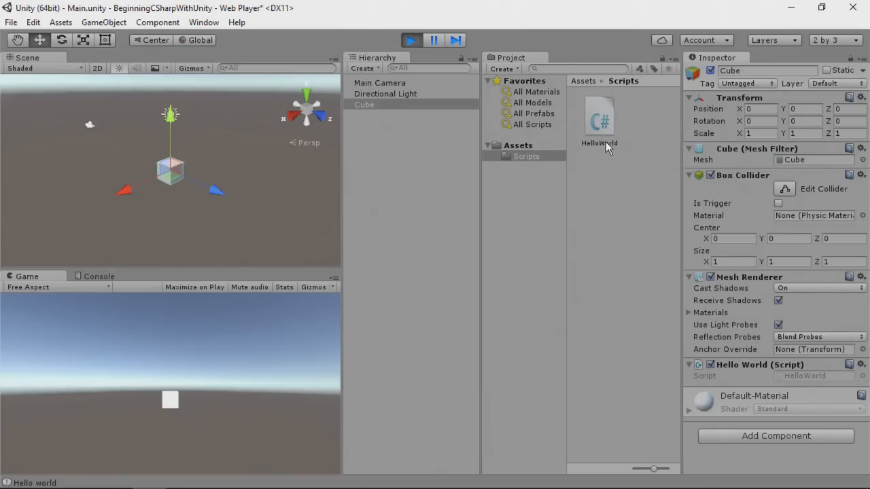